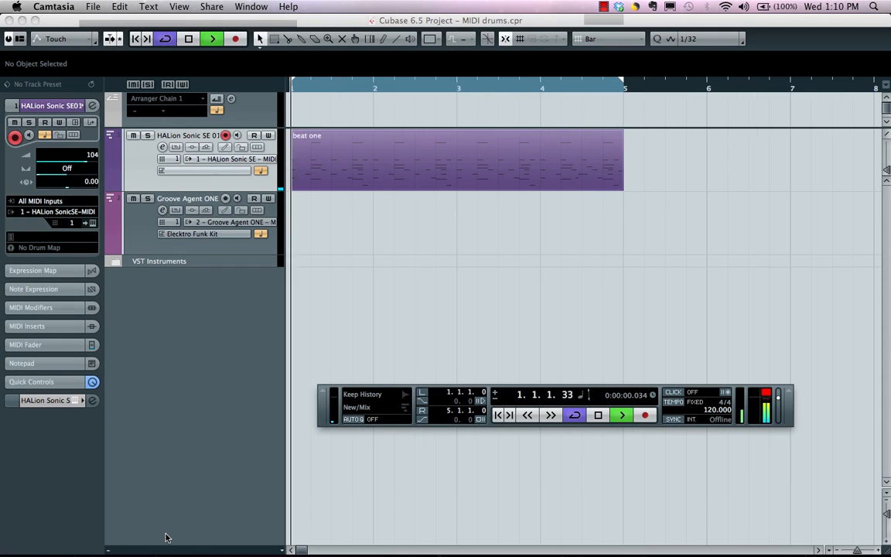
Select the beat one part and first open it for note editing.
left_click(621, 414)
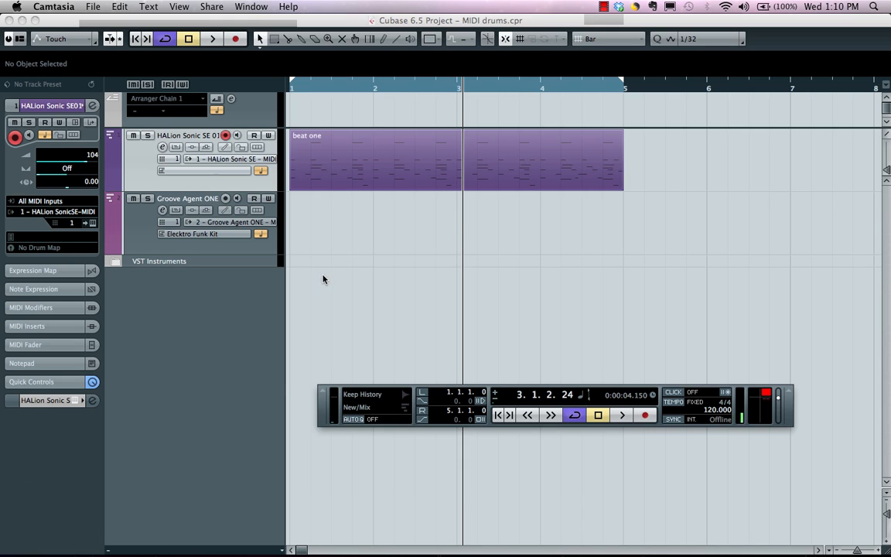
left_click(457, 158)
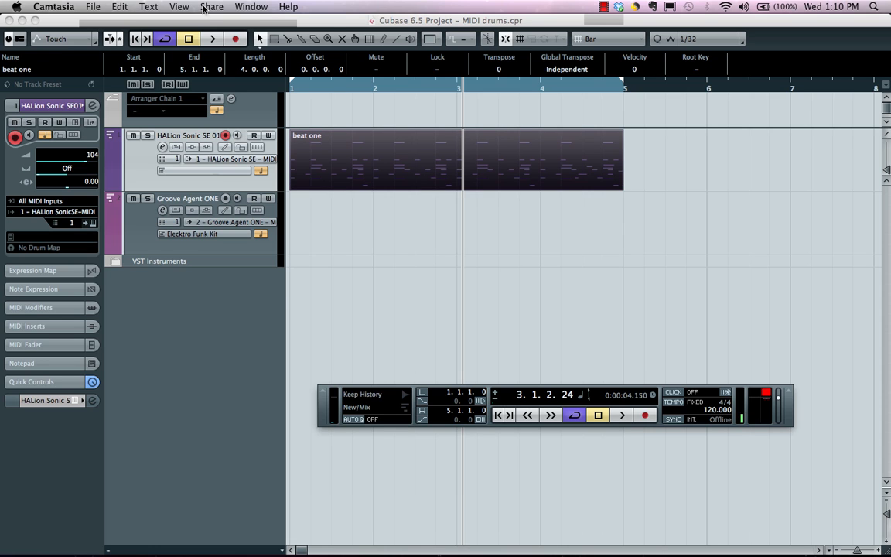
left_click(217, 6)
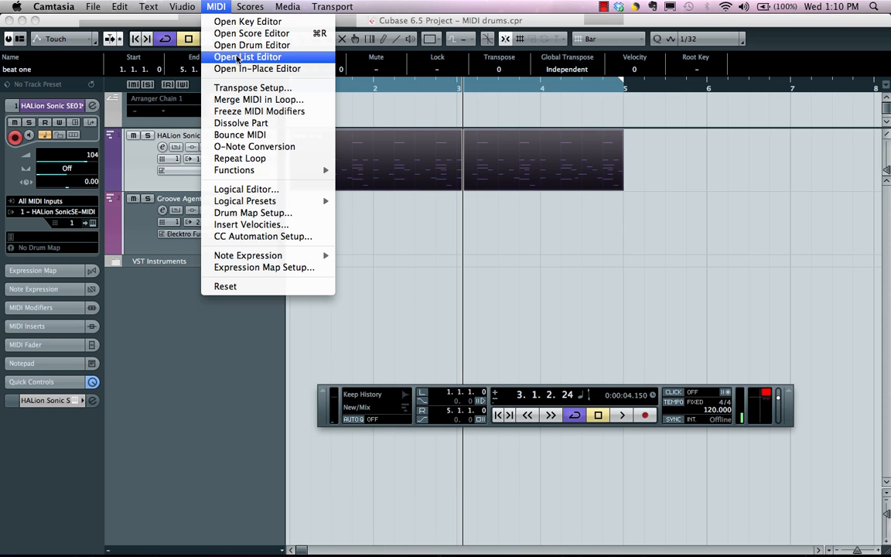
left_click(248, 56)
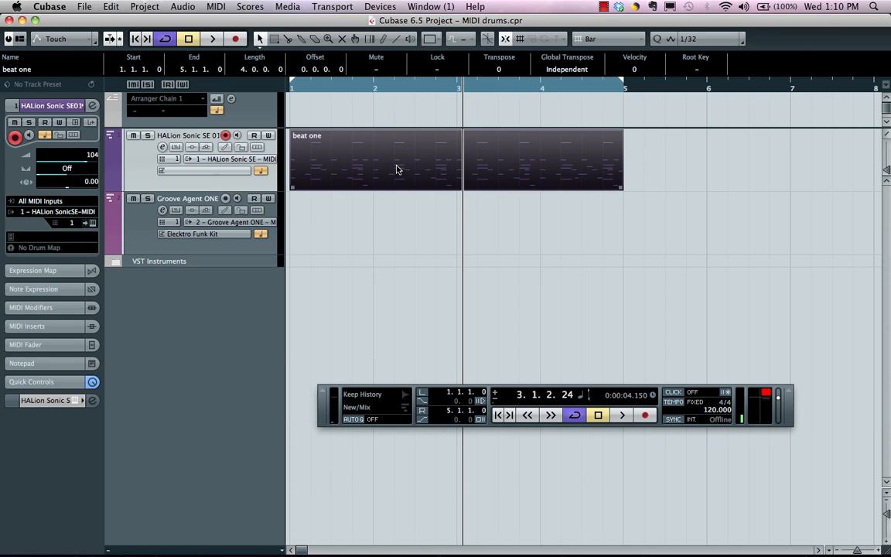
double_click(375, 157)
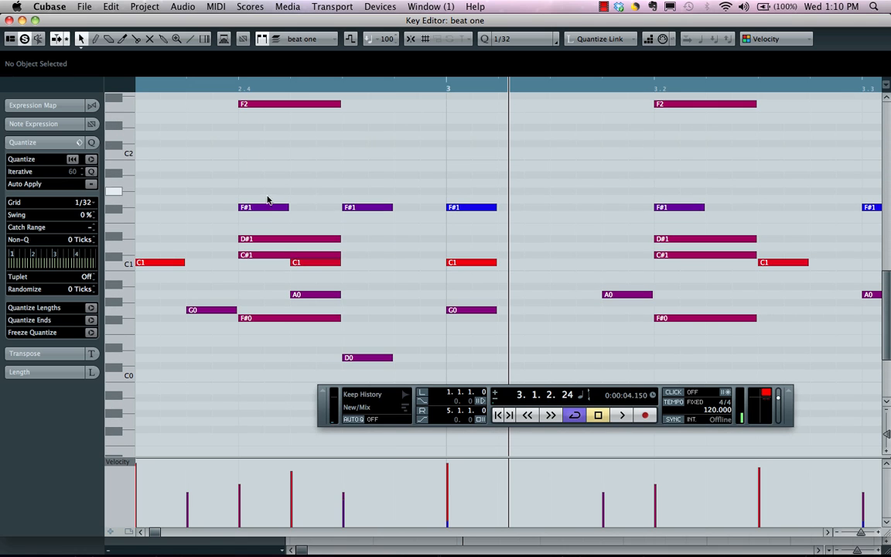
mouse_move(249, 470)
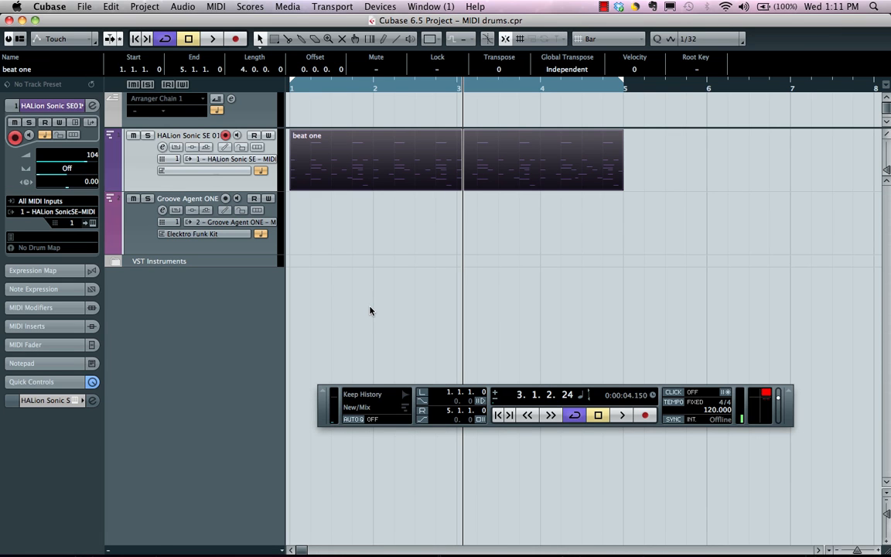
Open the part in the Drum Editor and move the odd-named sound down the drum map list.
left_click(216, 6)
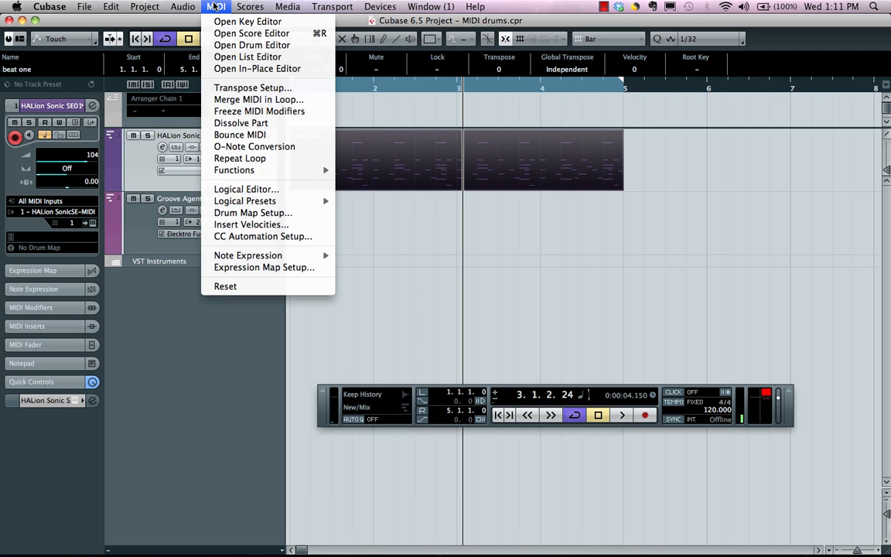
mouse_move(251, 45)
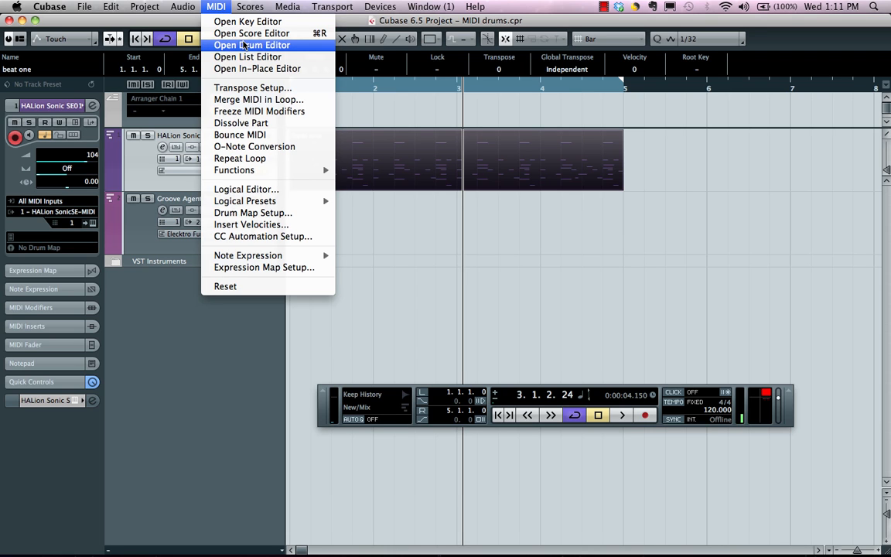
left_click(250, 44)
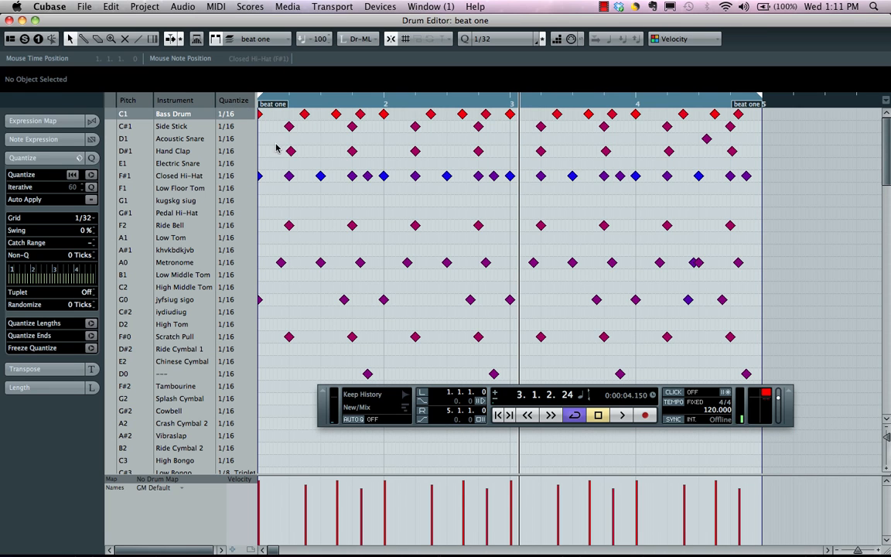
mouse_move(416, 354)
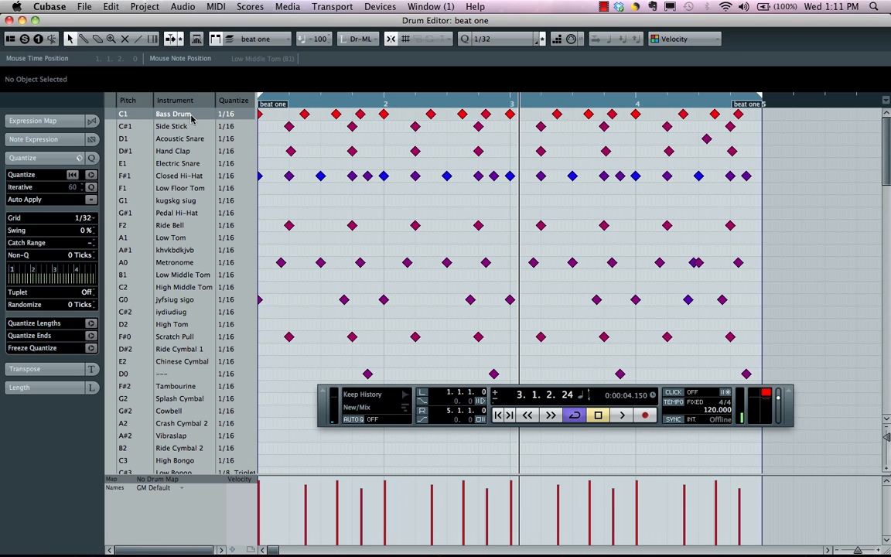
mouse_move(140, 116)
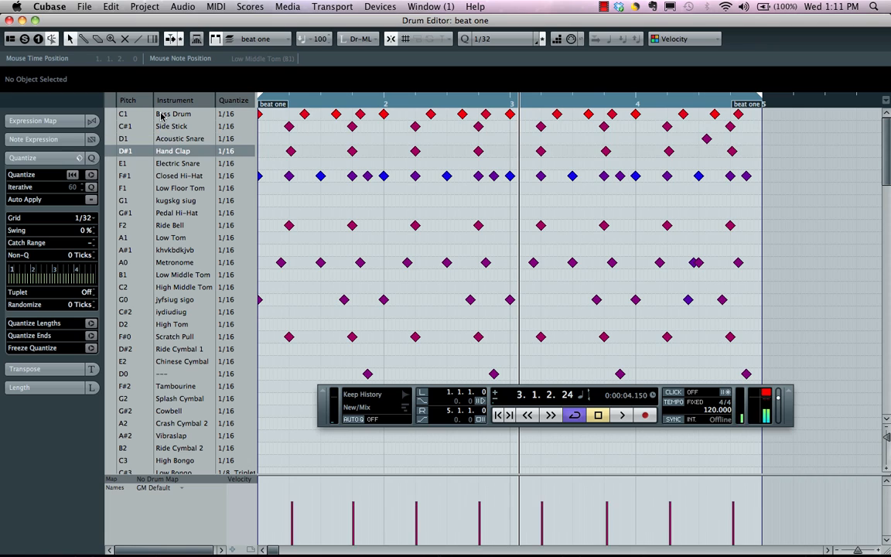
left_click(176, 201)
type("usi")
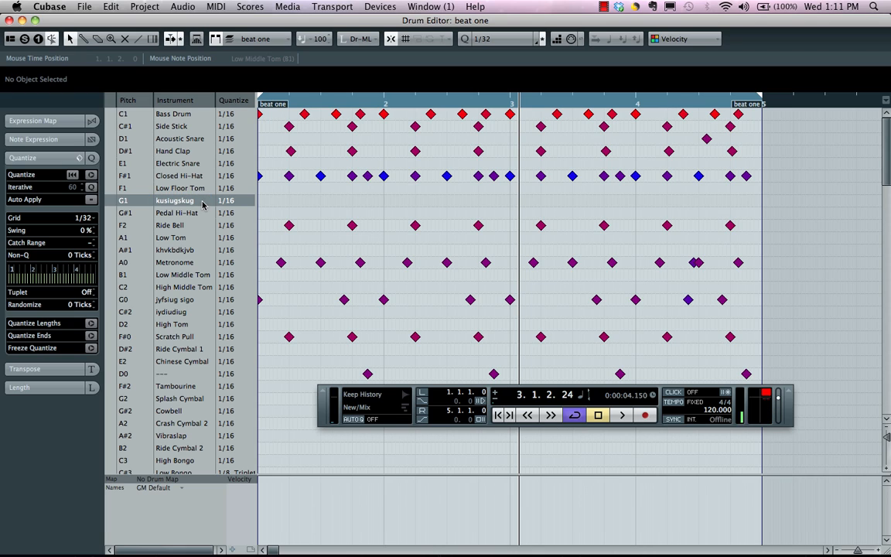
scroll("down", 3)
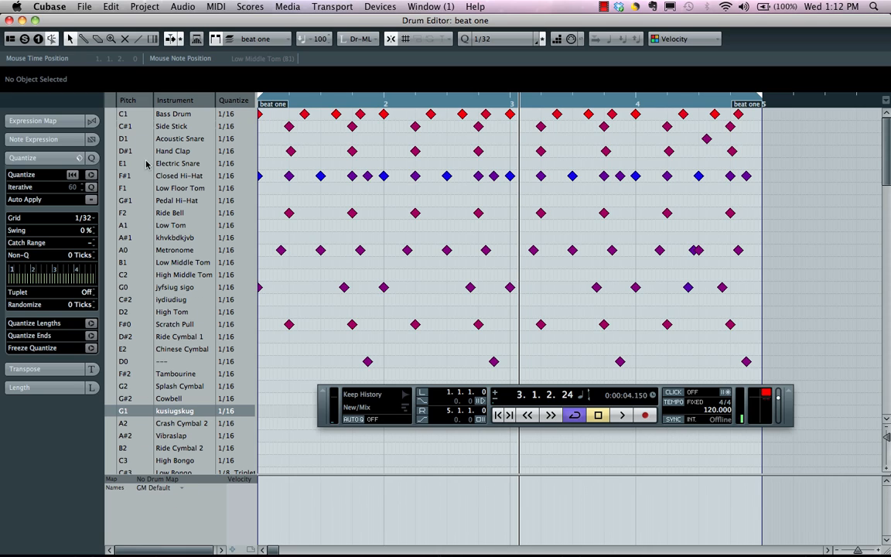
mouse_move(541, 150)
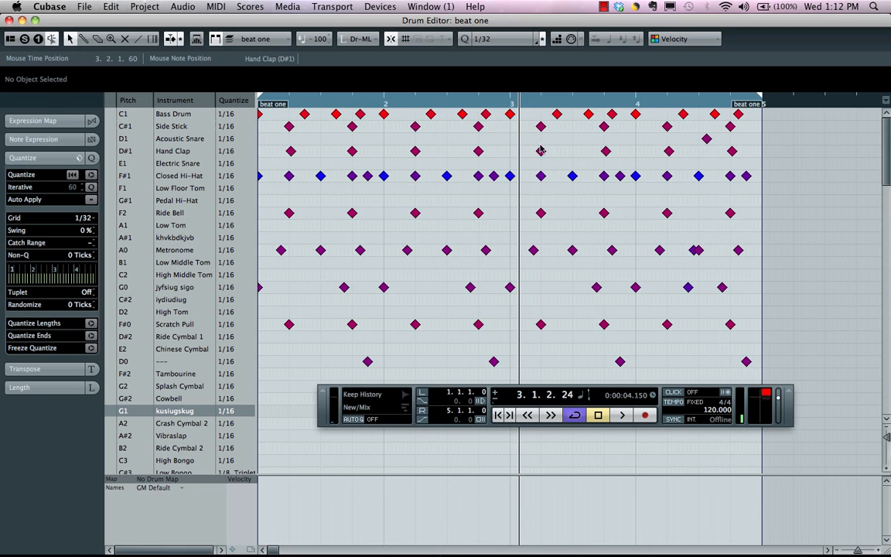
mouse_move(656, 48)
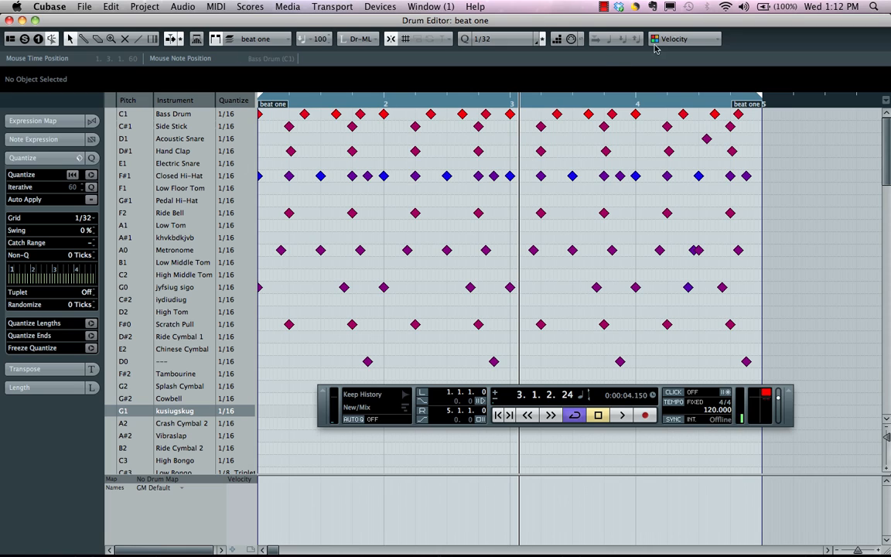
mouse_move(426, 171)
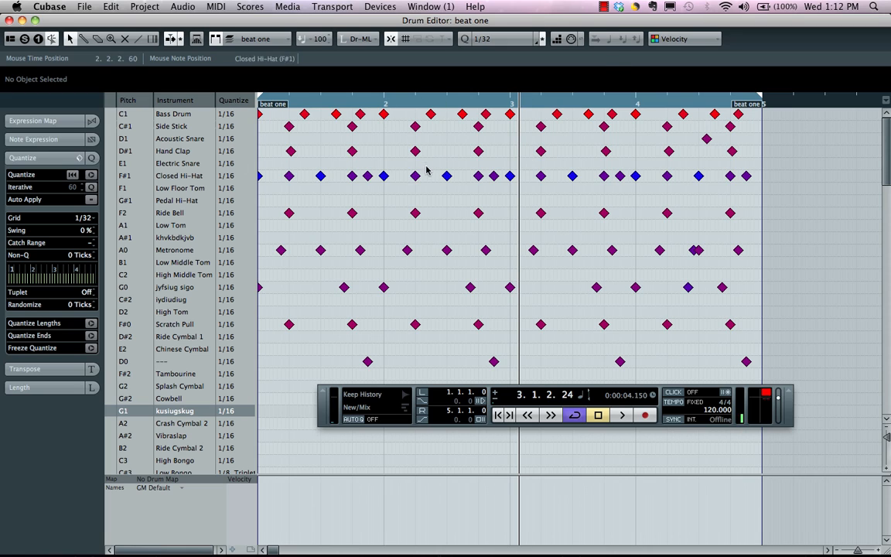
mouse_move(509, 114)
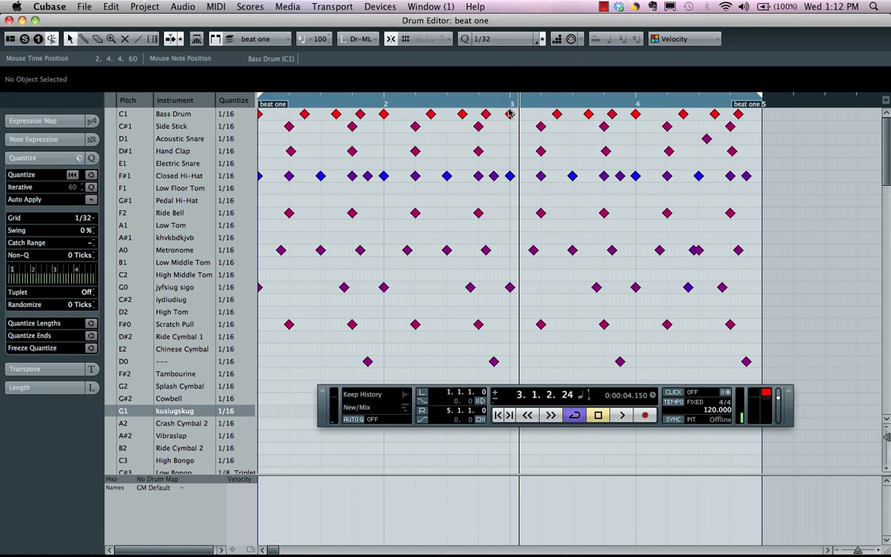
mouse_move(509, 150)
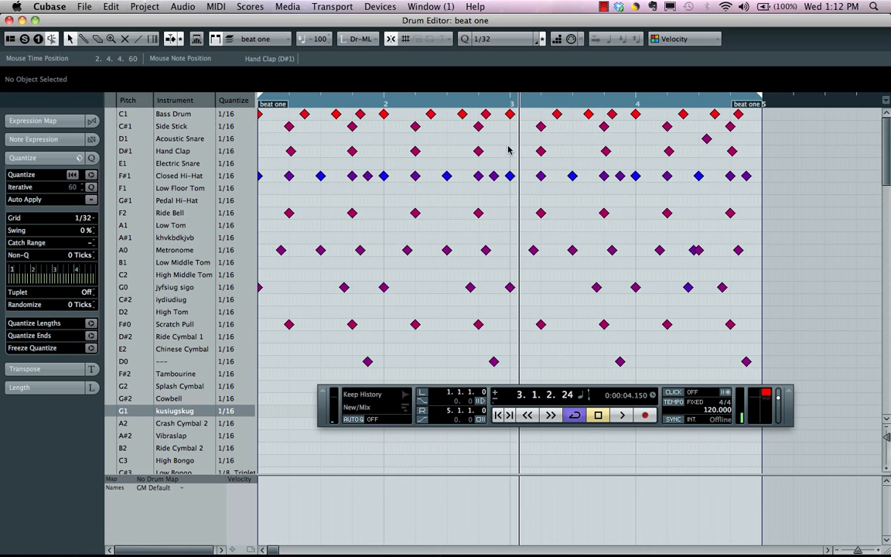
mouse_move(510, 292)
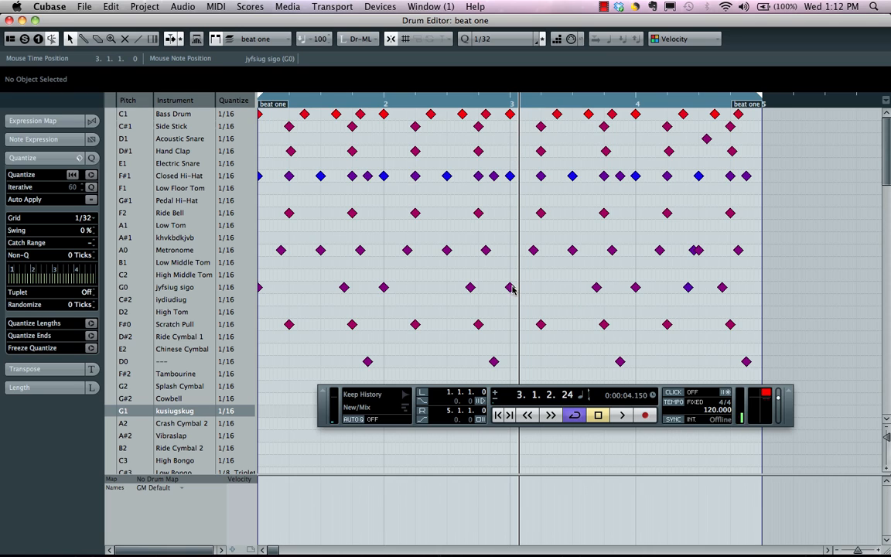
mouse_move(503, 297)
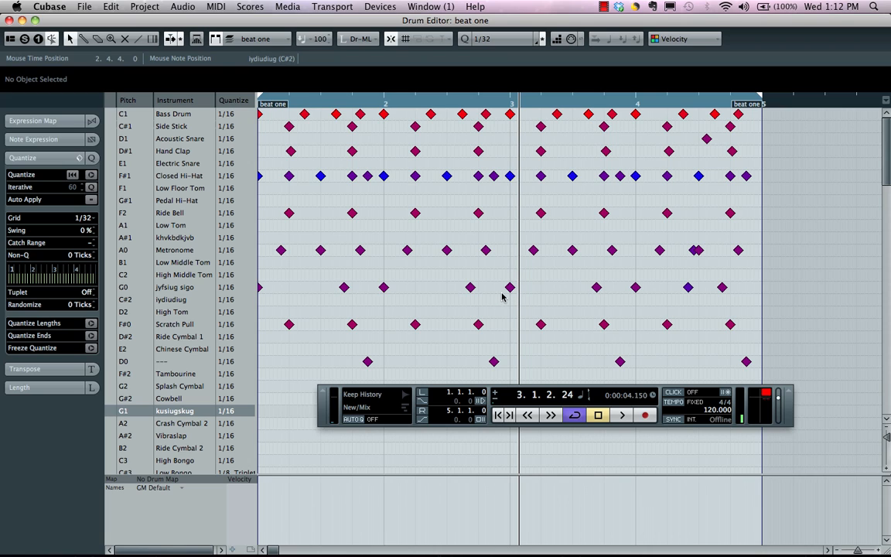
mouse_move(504, 235)
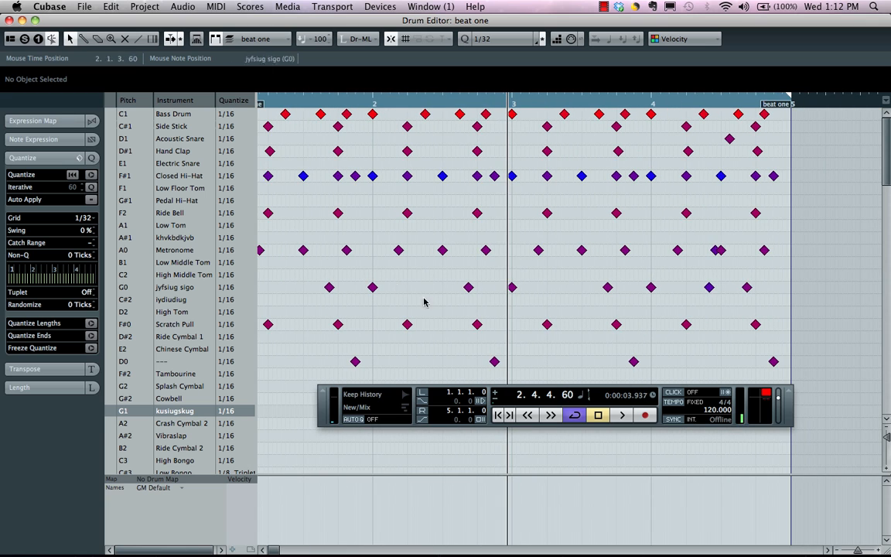
mouse_move(745, 31)
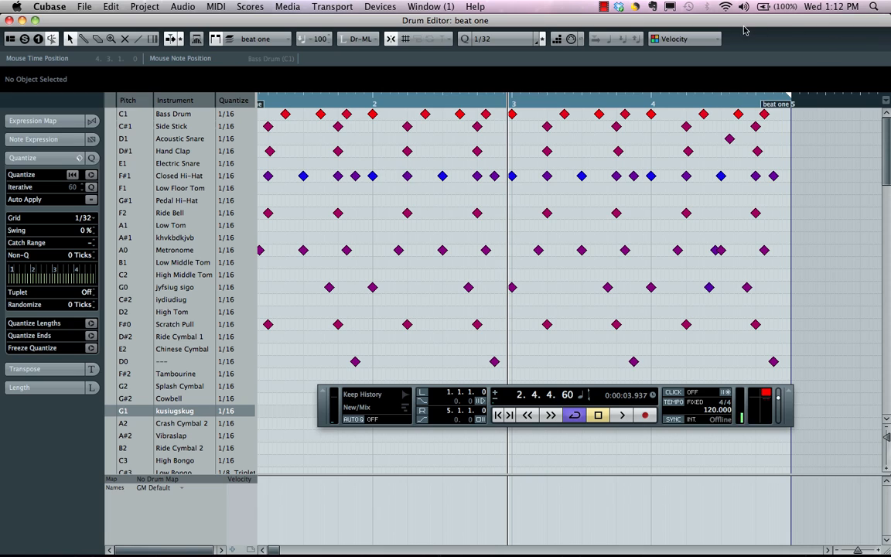
left_click(673, 39)
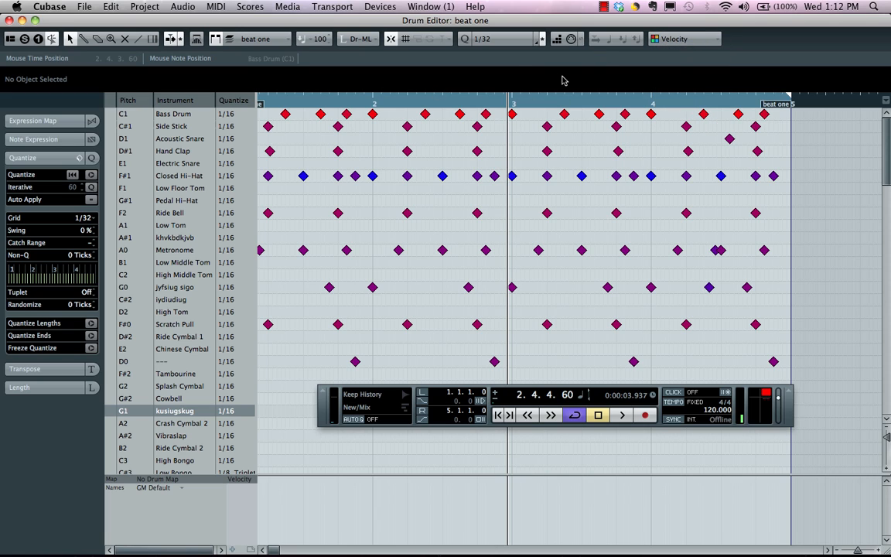
mouse_move(652, 116)
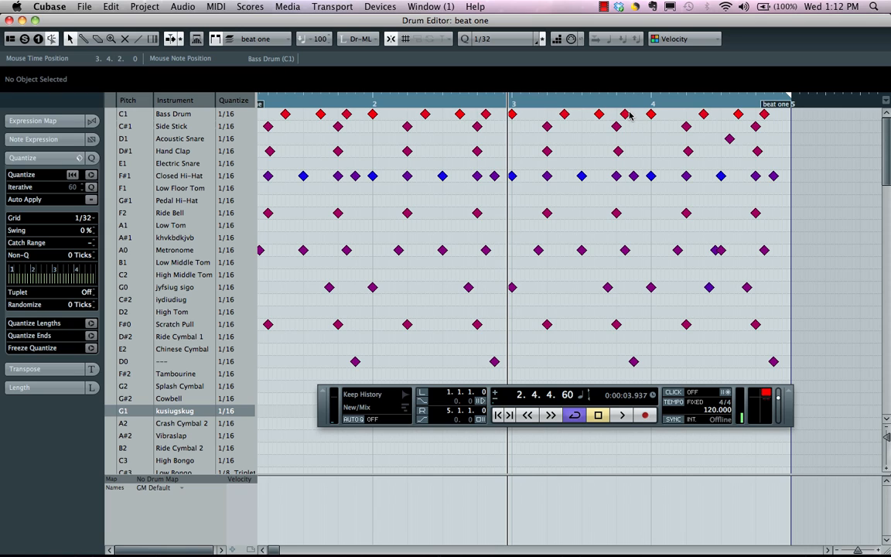
mouse_move(529, 182)
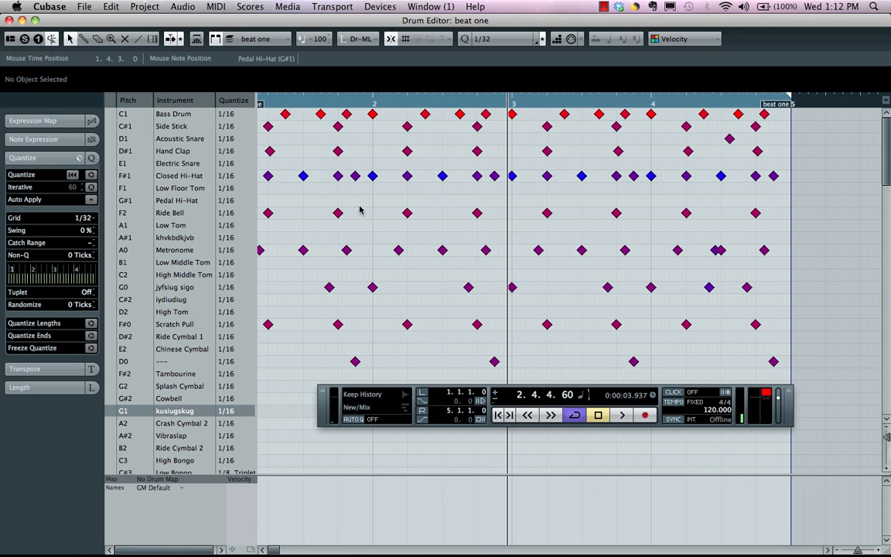
Select drum sound rows in turn, ending on Closed Hi-Hat to show its velocities below the grid.
left_click(174, 250)
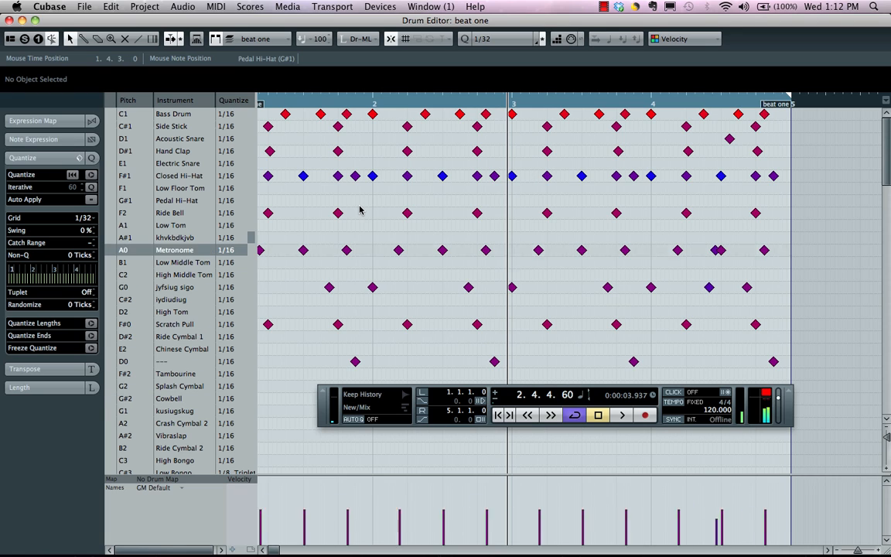
left_click(173, 115)
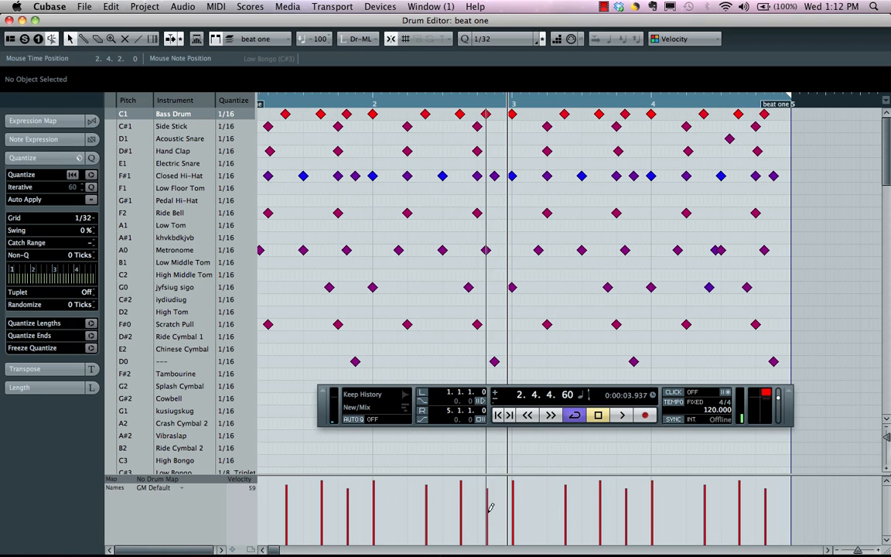
mouse_move(315, 117)
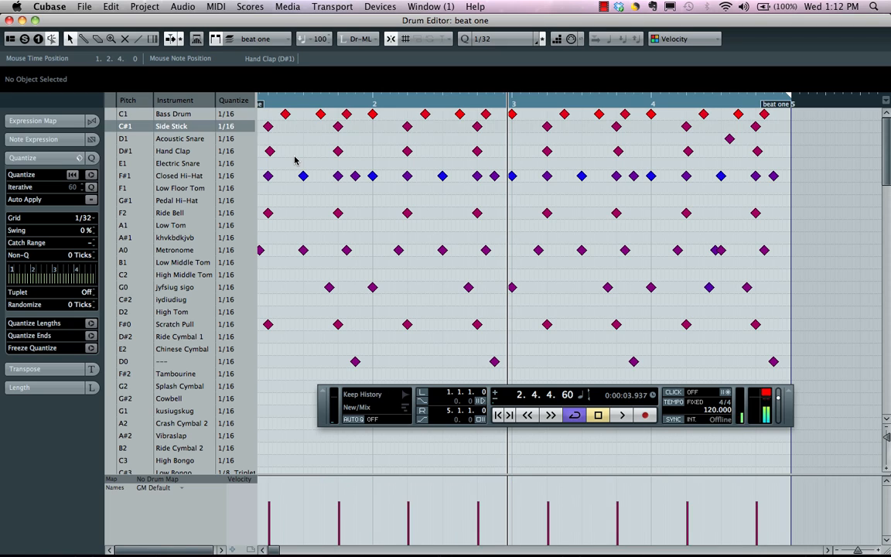
left_click(177, 176)
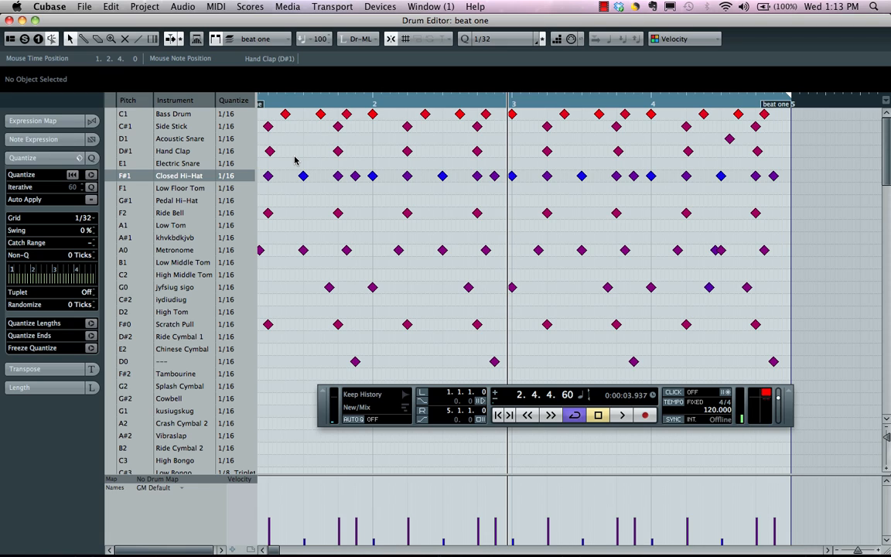
mouse_move(463, 501)
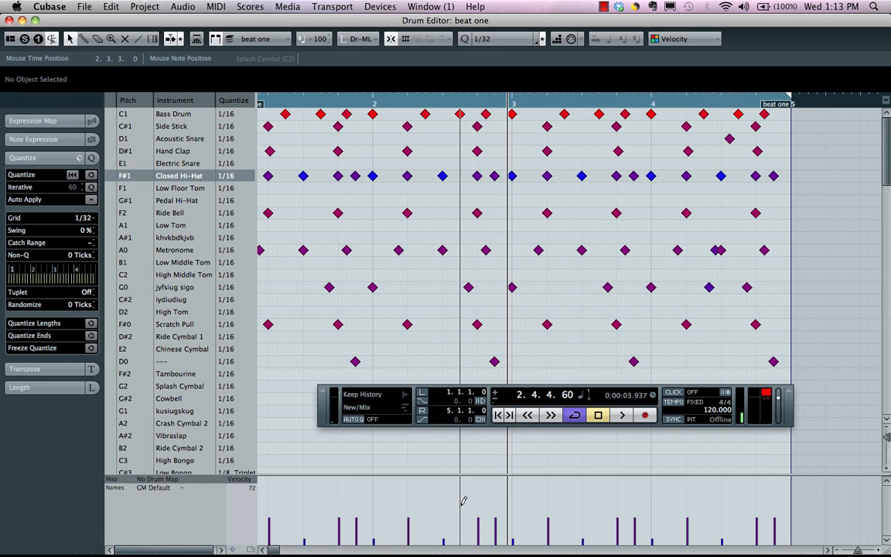
mouse_move(464, 498)
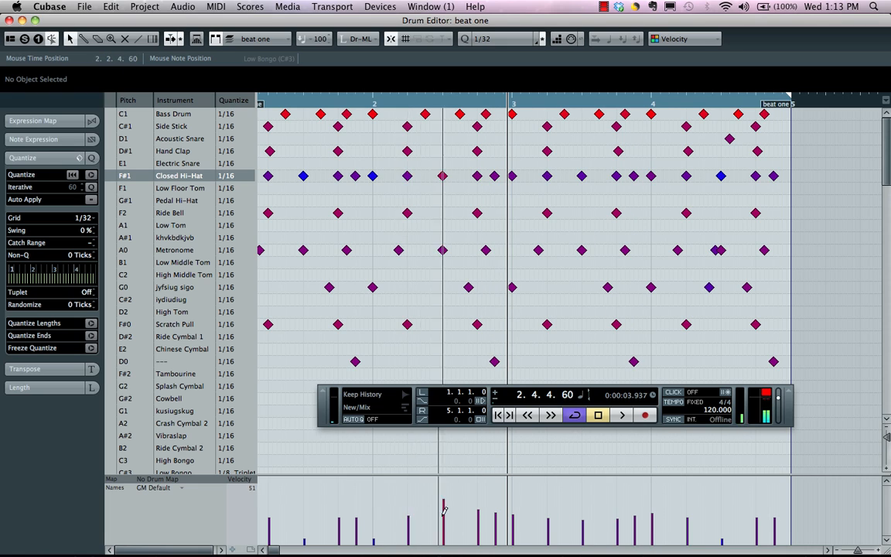
mouse_move(449, 361)
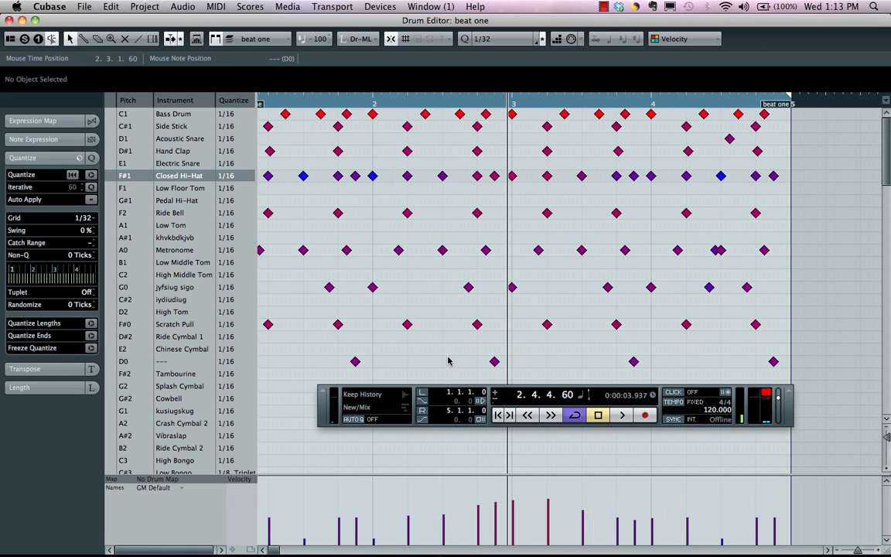
mouse_move(369, 214)
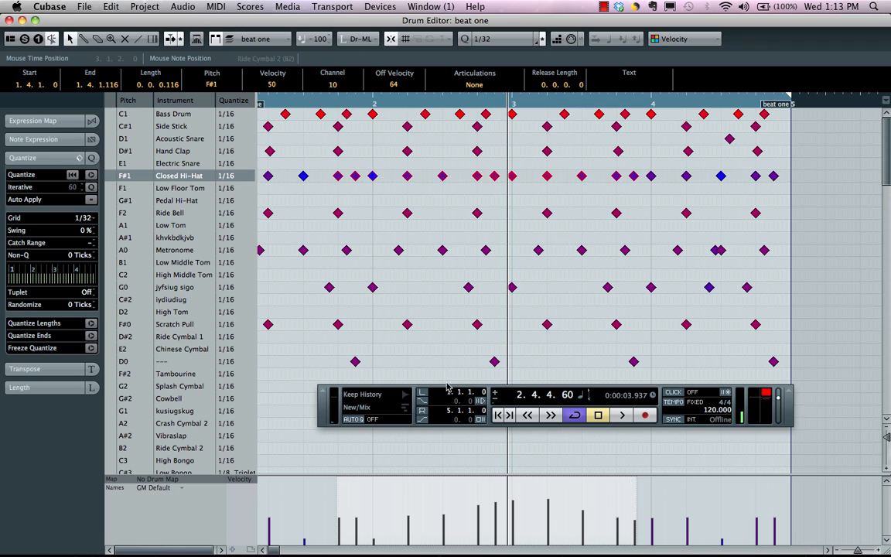
mouse_move(447, 338)
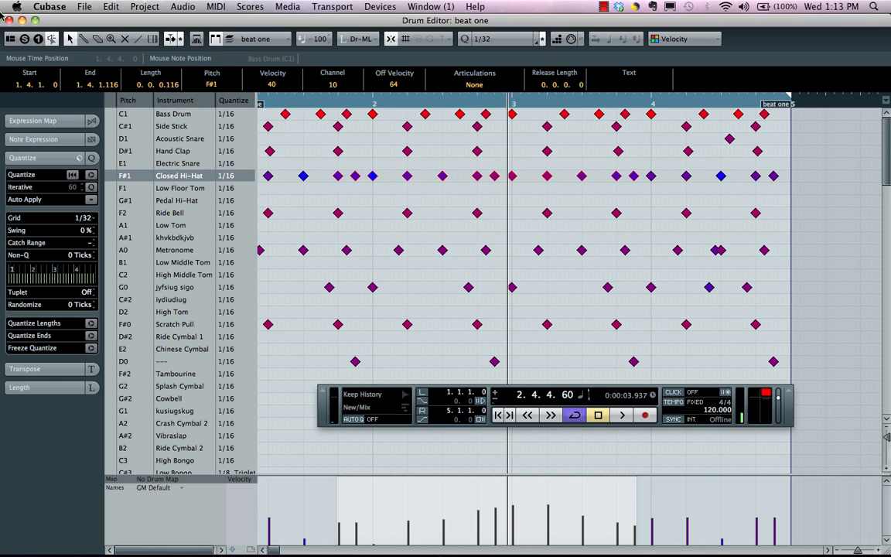
left_click(11, 38)
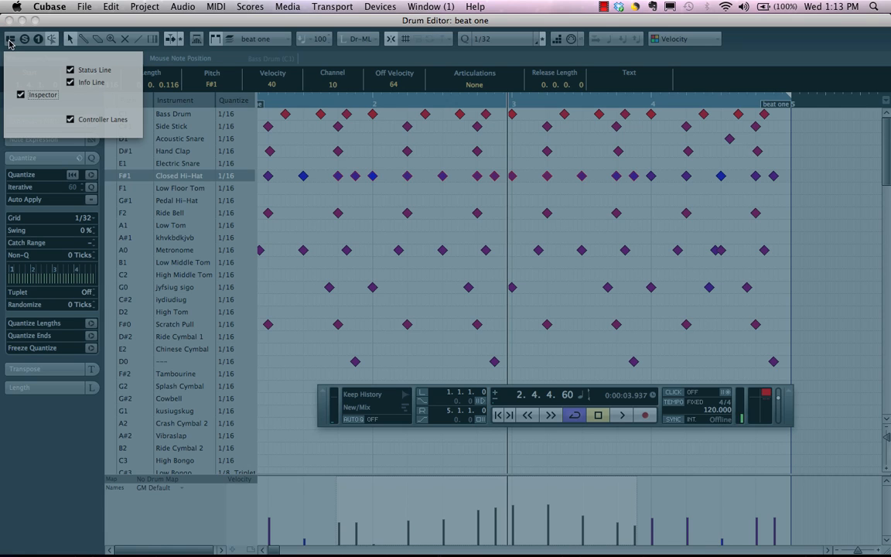
mouse_move(99, 102)
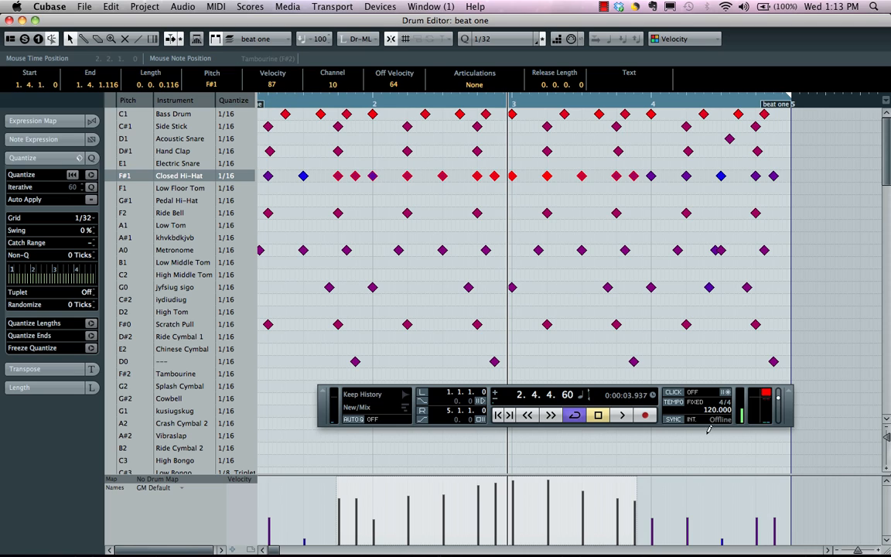
mouse_move(325, 206)
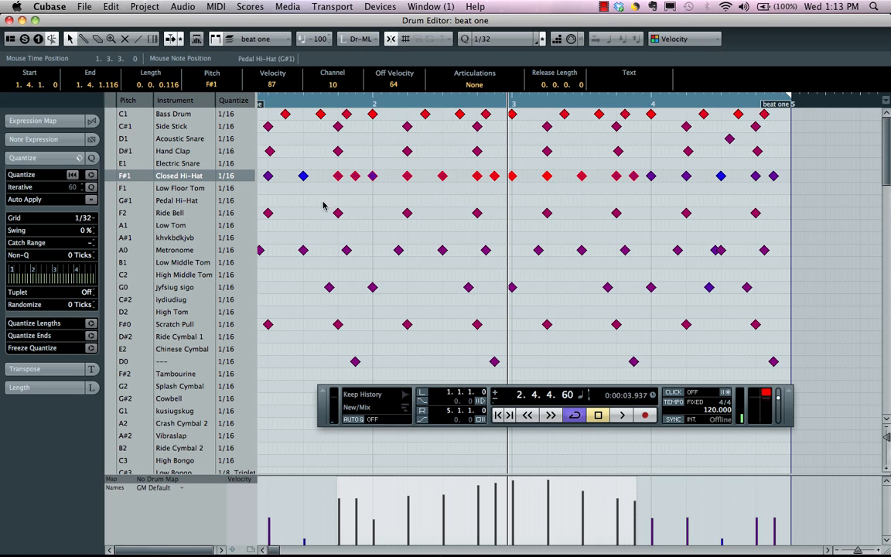
mouse_move(173, 217)
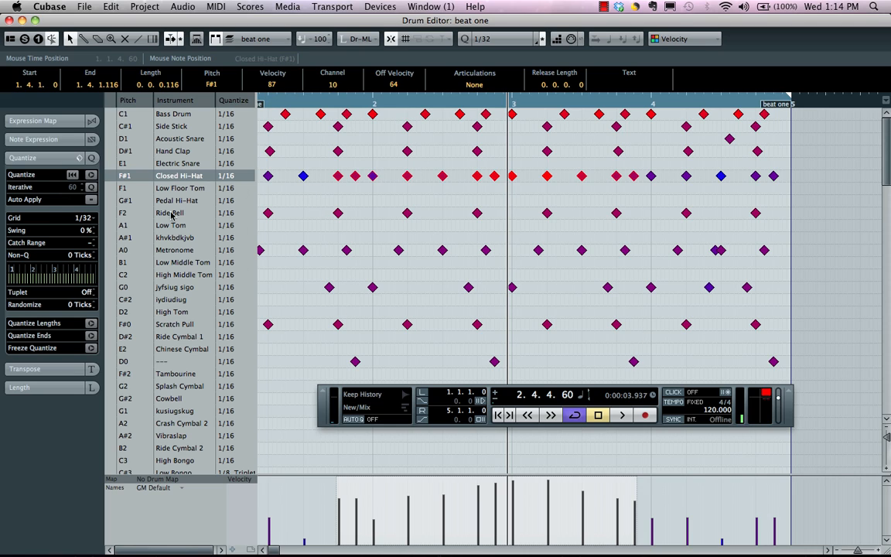
mouse_move(412, 359)
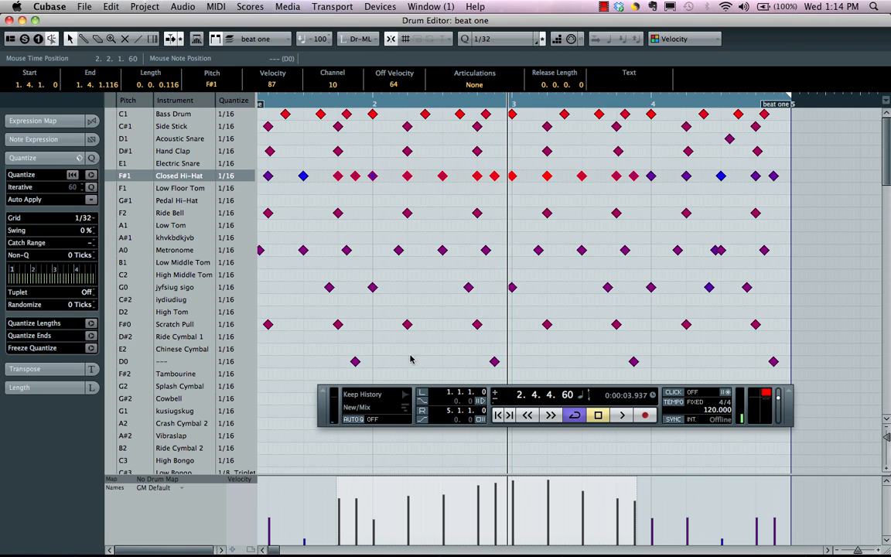
mouse_move(433, 191)
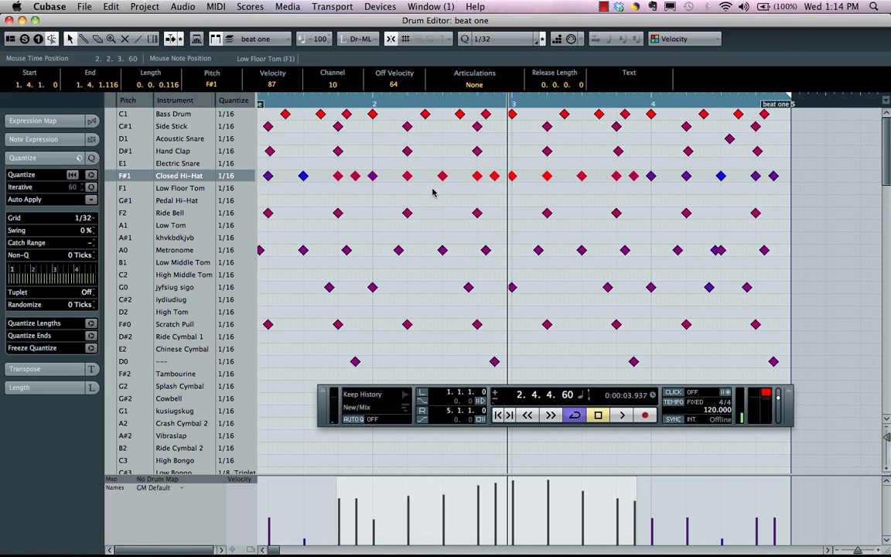
mouse_move(303, 130)
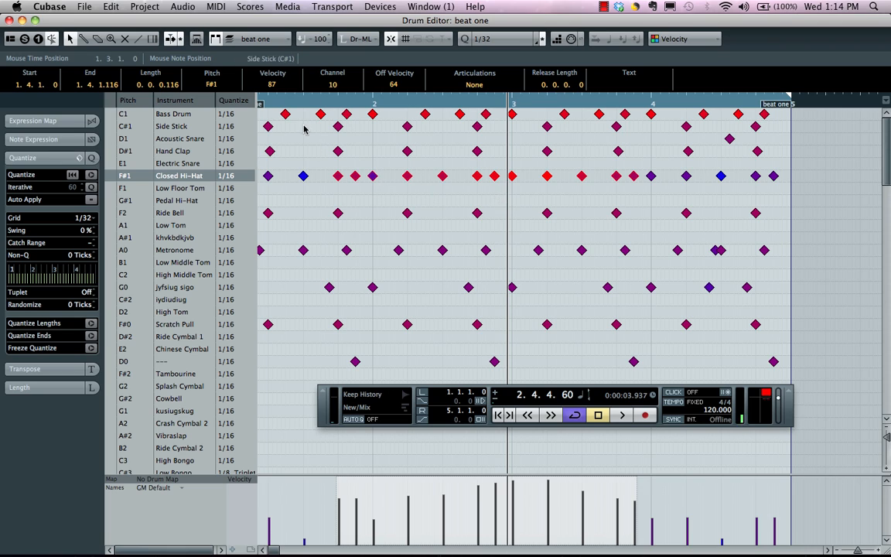
mouse_move(220, 181)
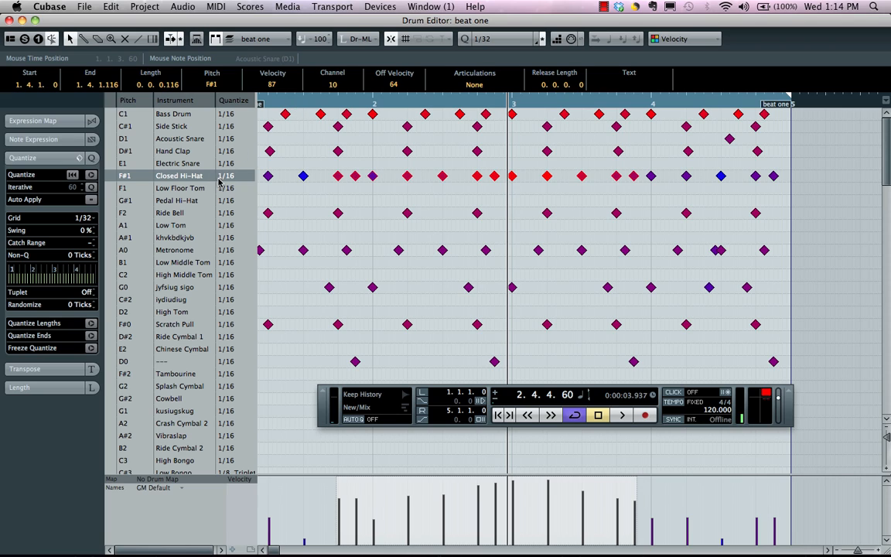
mouse_move(271, 178)
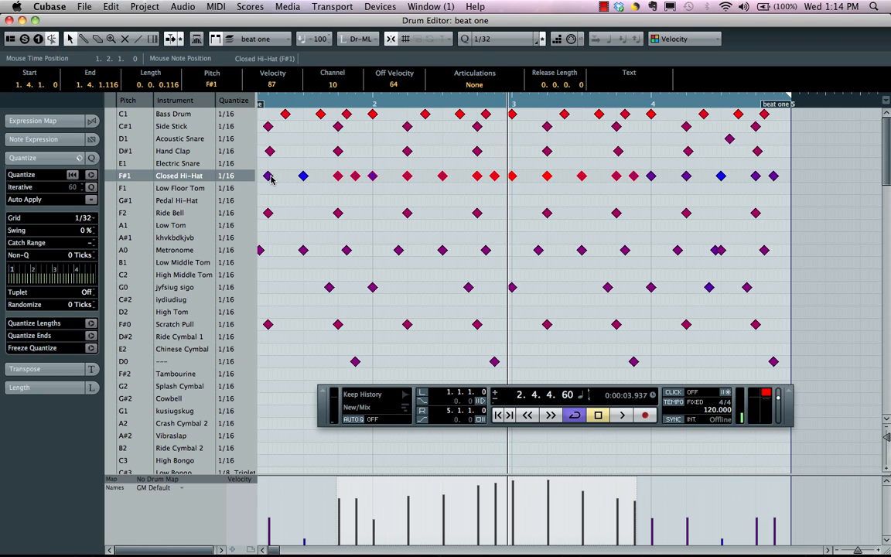
Select a closed hi-hat hit and set the quantize value to 1/4.
left_click(267, 176)
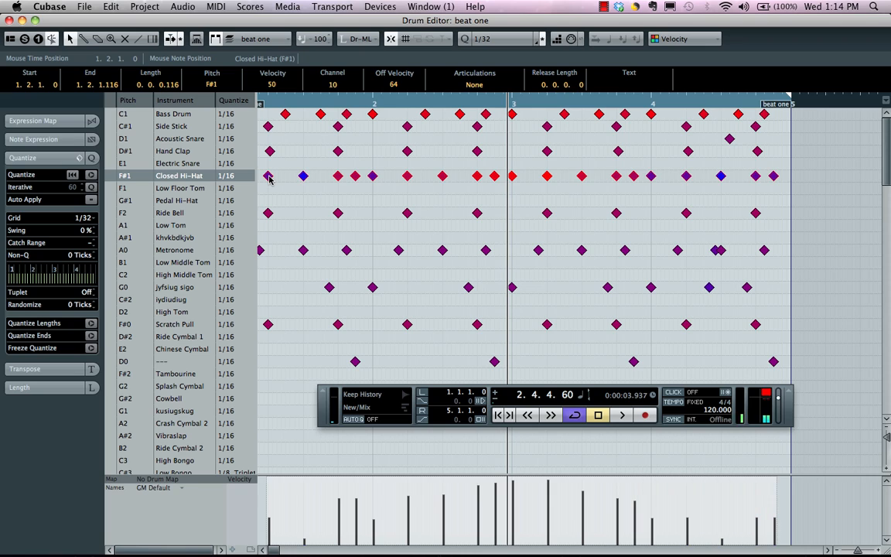
mouse_move(509, 184)
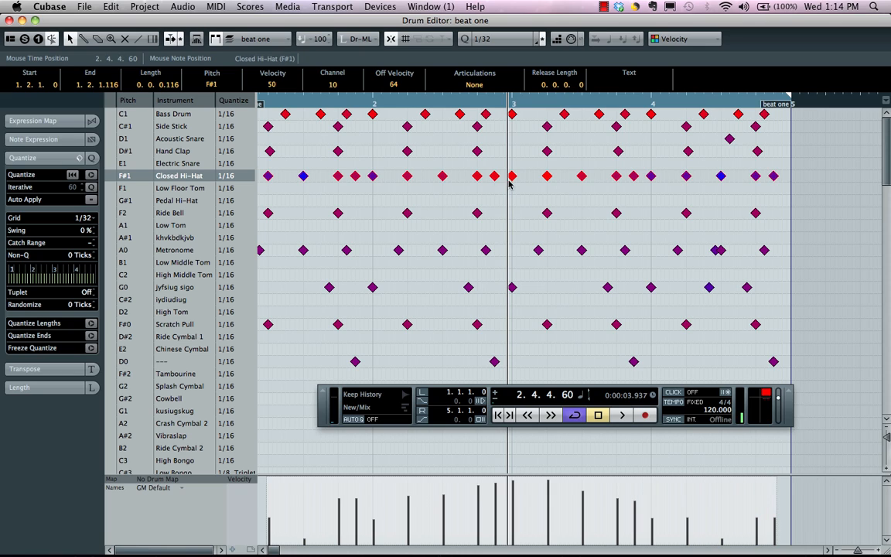
mouse_move(71, 187)
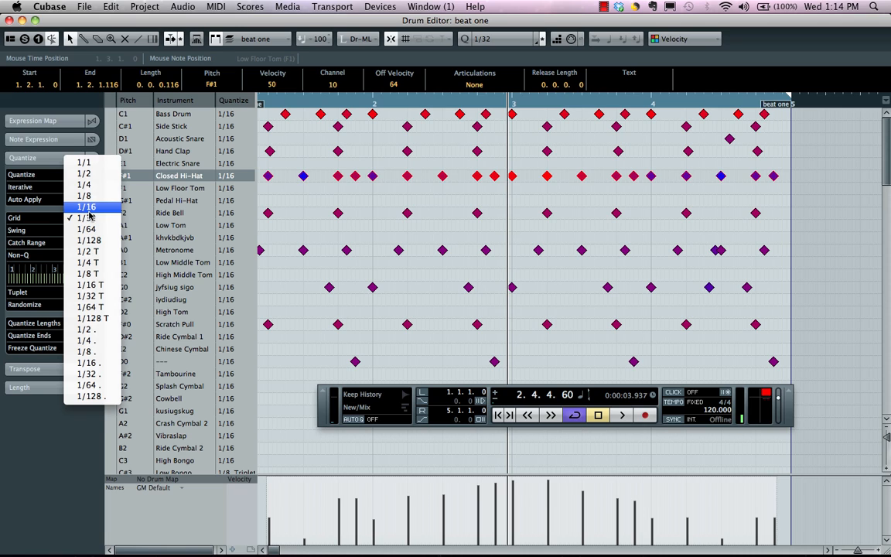
left_click(83, 184)
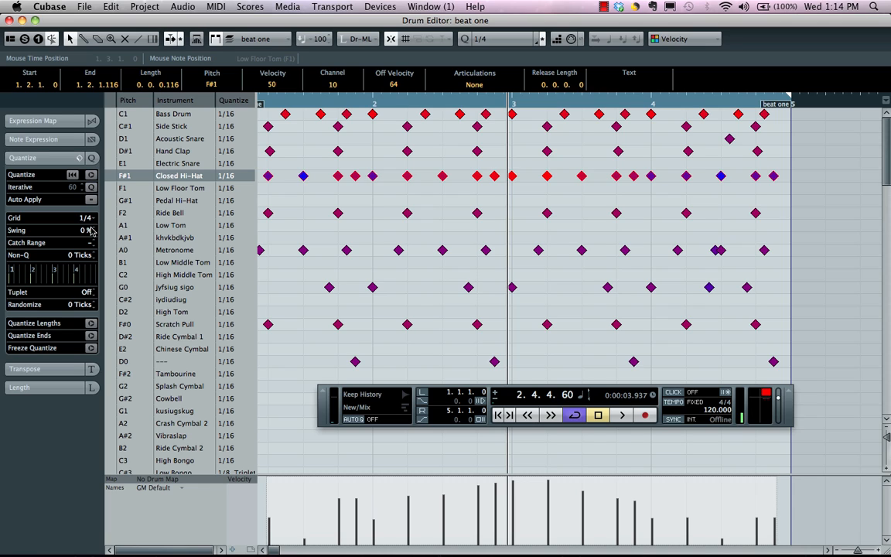
mouse_move(115, 286)
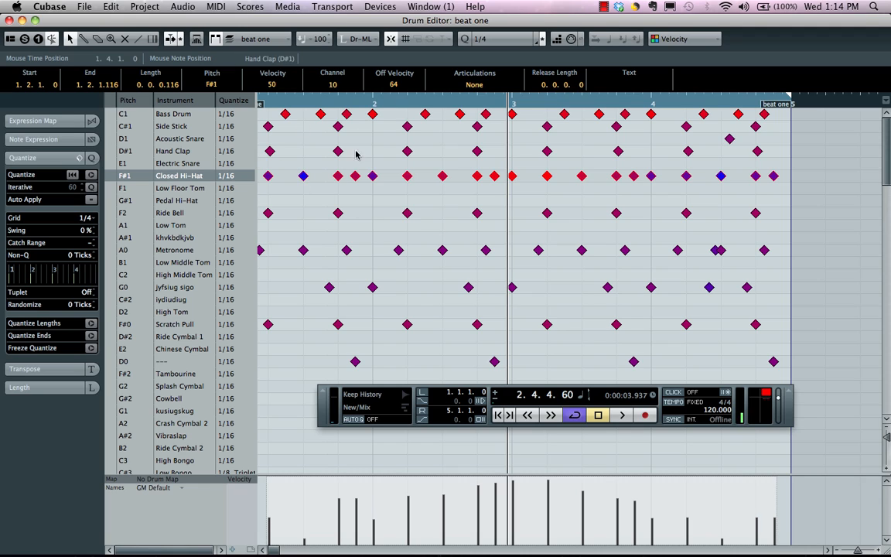
mouse_move(436, 179)
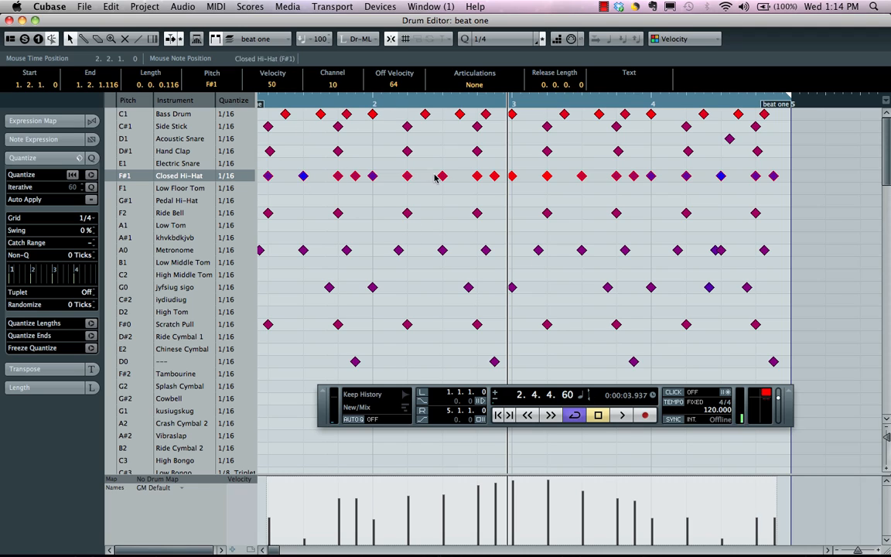
mouse_move(340, 193)
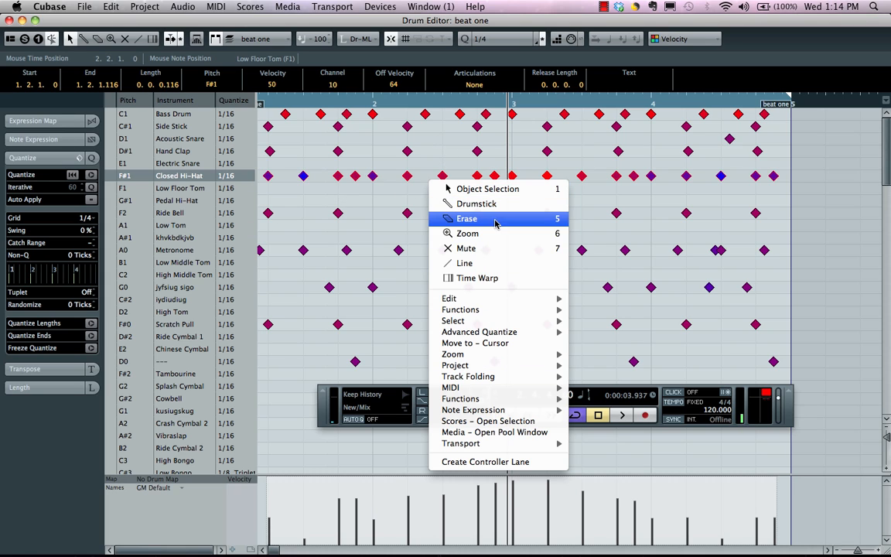
mouse_move(467, 232)
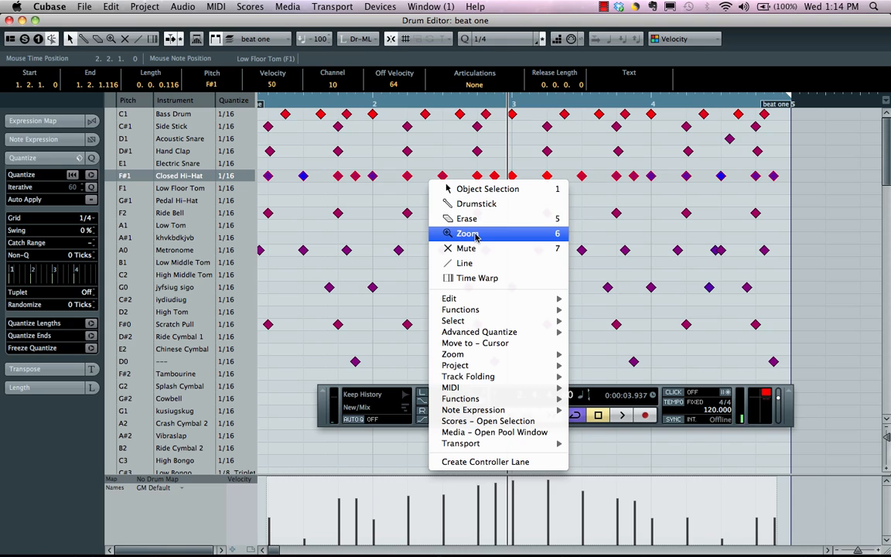
Rubber-band select a block of hits in the middle rows of the grid.
left_click(464, 232)
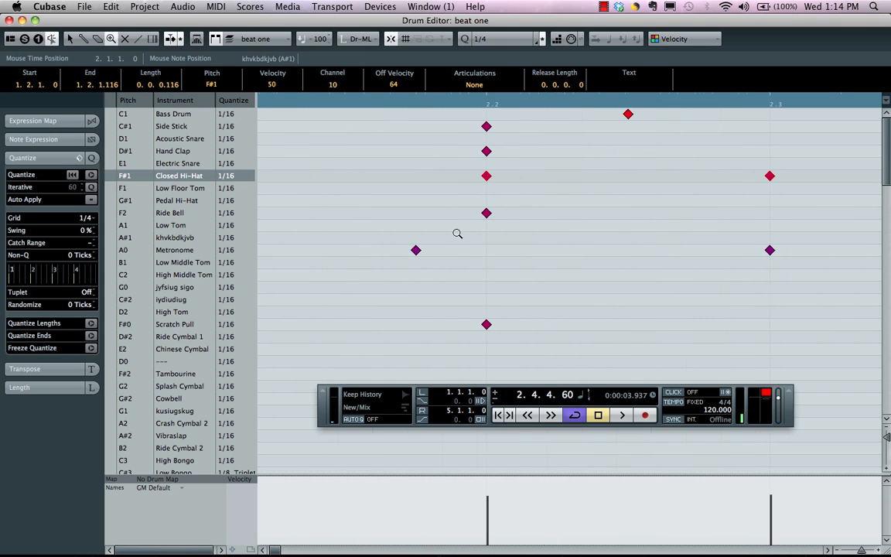
mouse_move(416, 136)
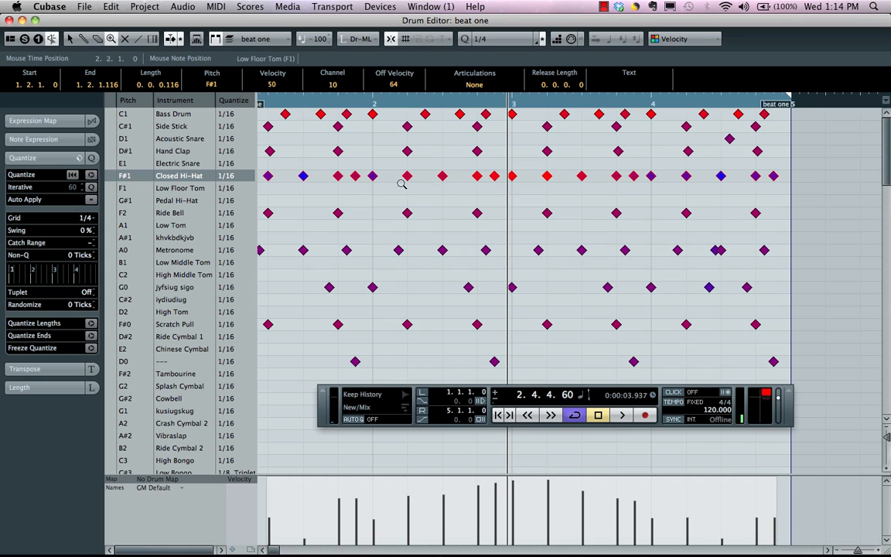
right_click(403, 184)
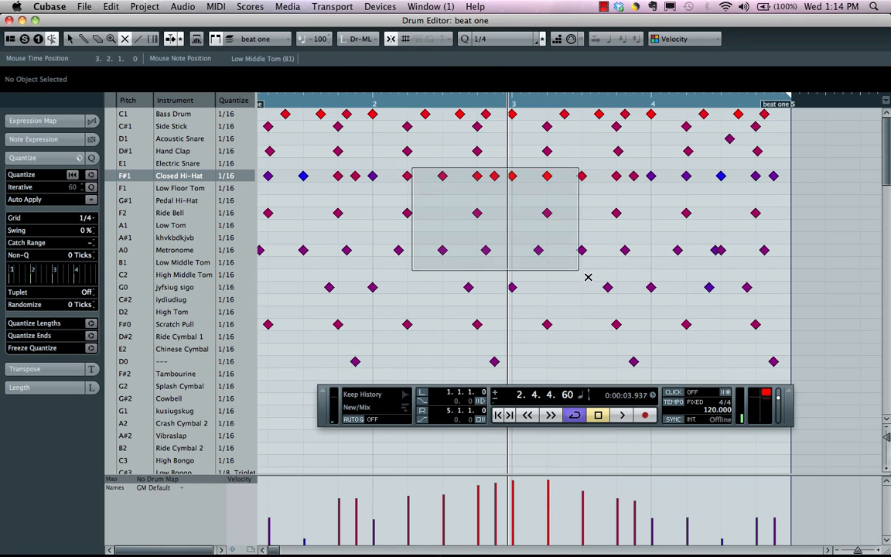
left_click_drag(414, 168, 579, 266)
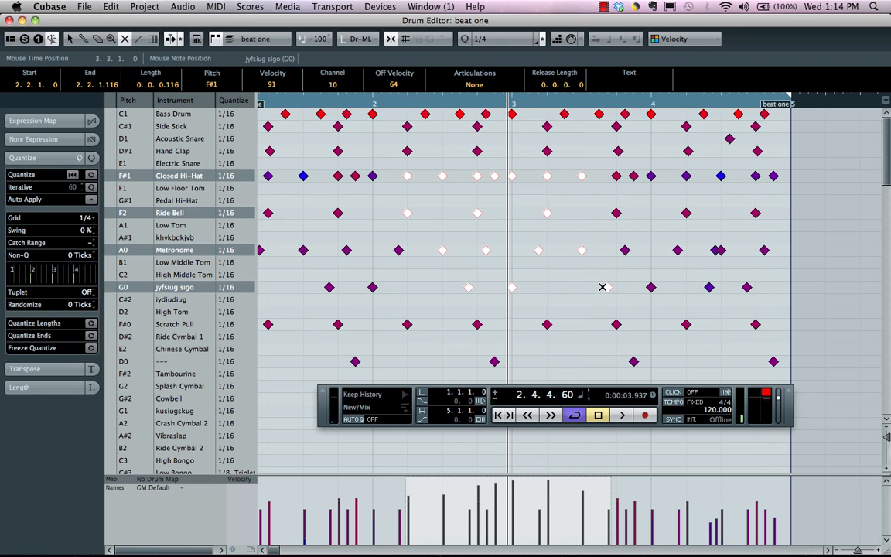
mouse_move(405, 167)
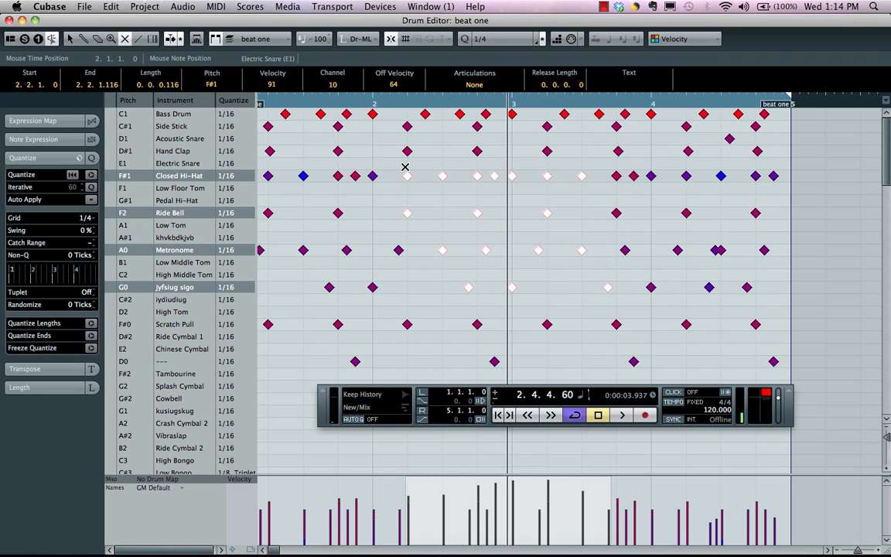
Switch to the Erase tool, then the Line tool, and scroll the drum list down.
right_click(406, 167)
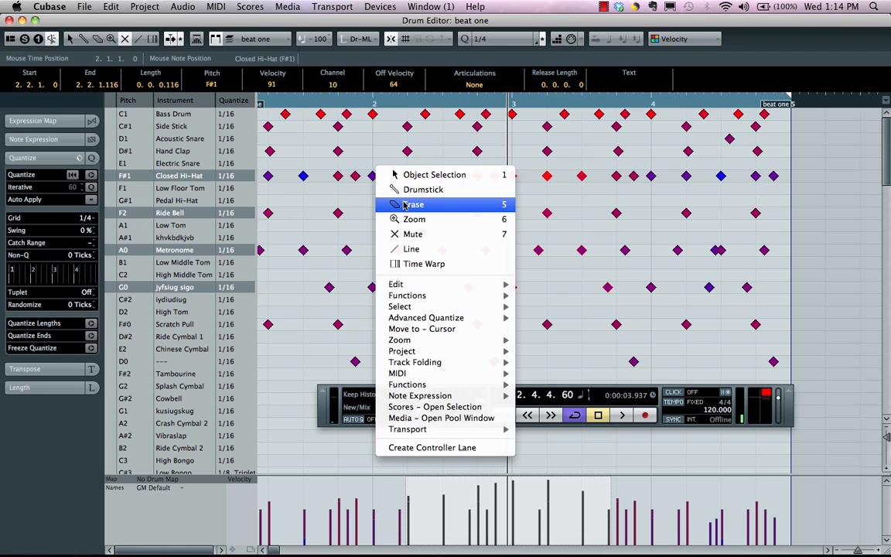
left_click(413, 204)
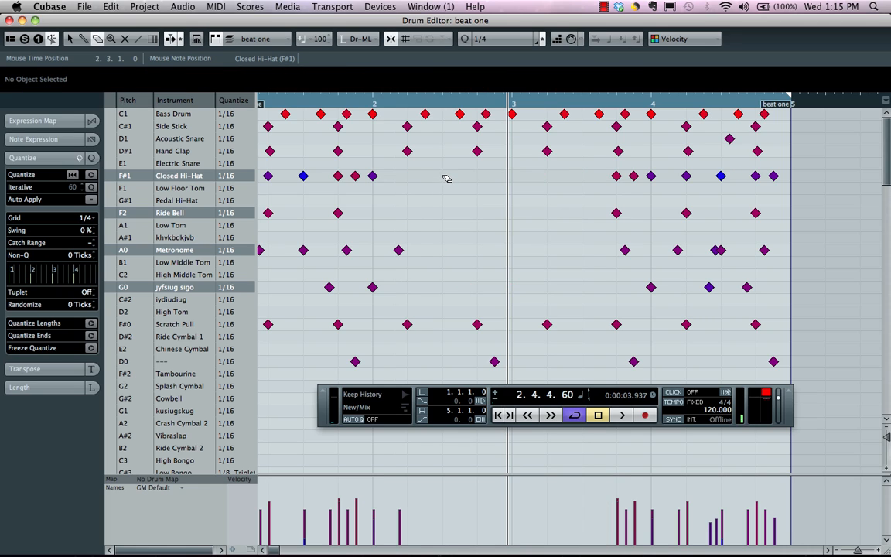
right_click(445, 177)
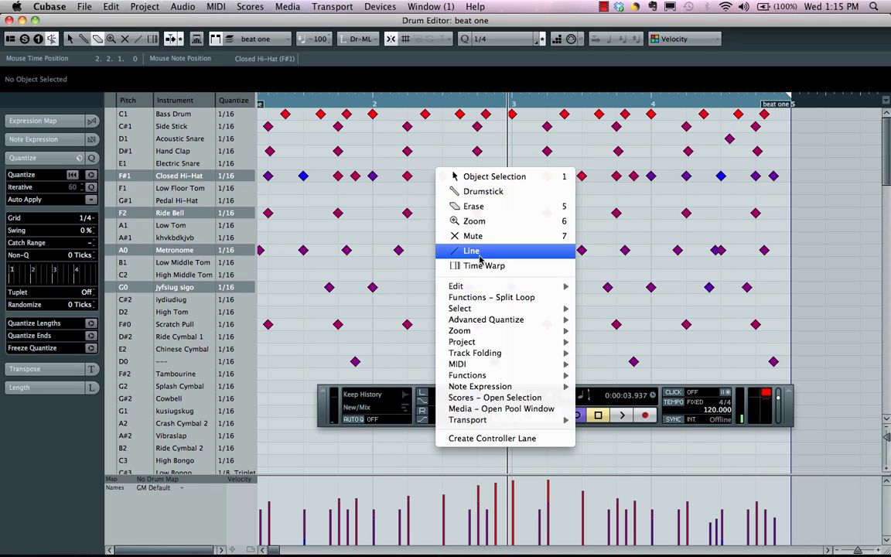
left_click(471, 251)
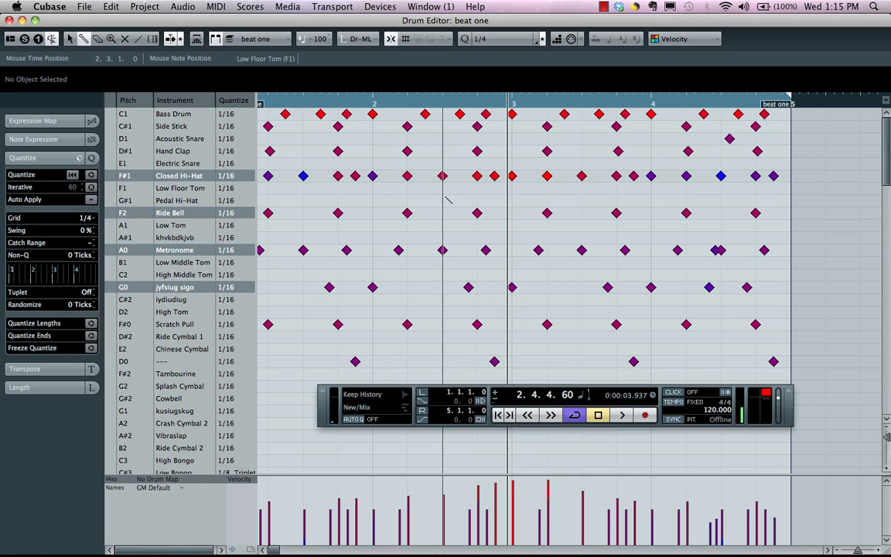
scroll("down", 3)
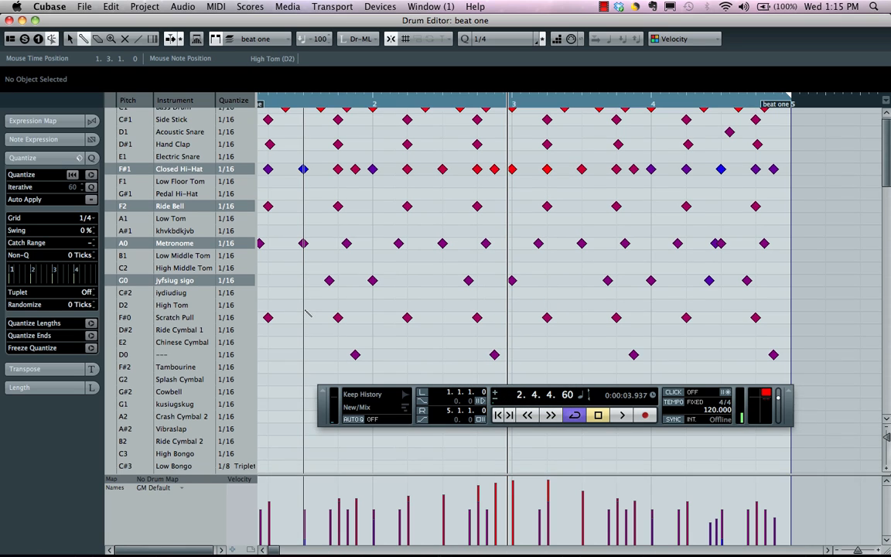
scroll("down", 3)
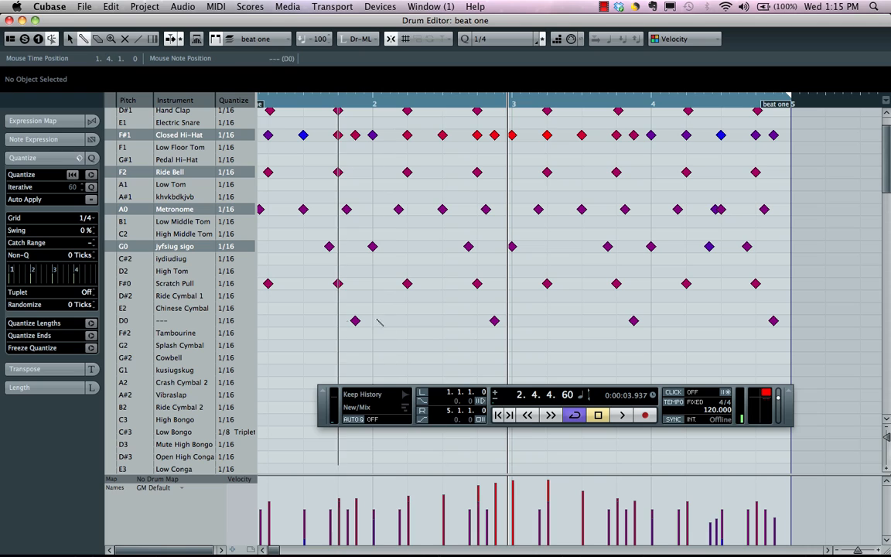
Add a couple of cowbell hits in bar 1 and set the grid to 1/32 notes.
right_click(379, 323)
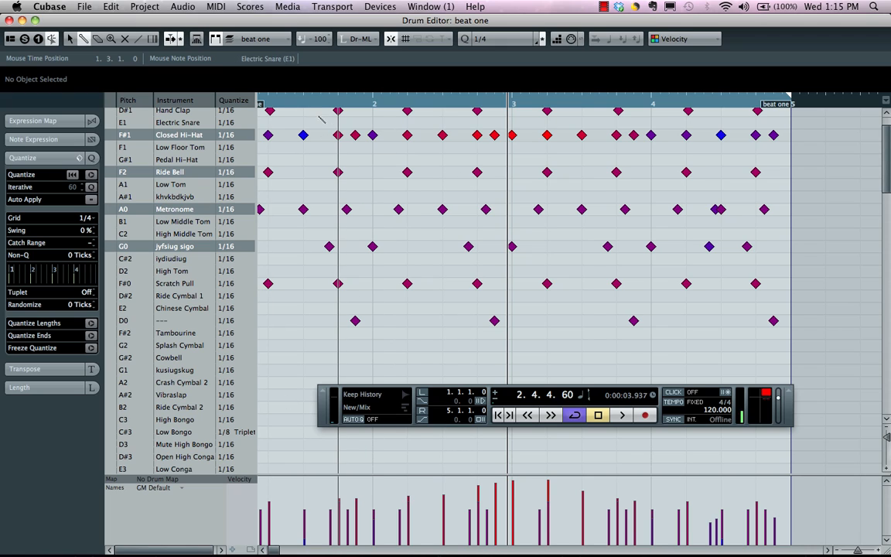
mouse_move(313, 111)
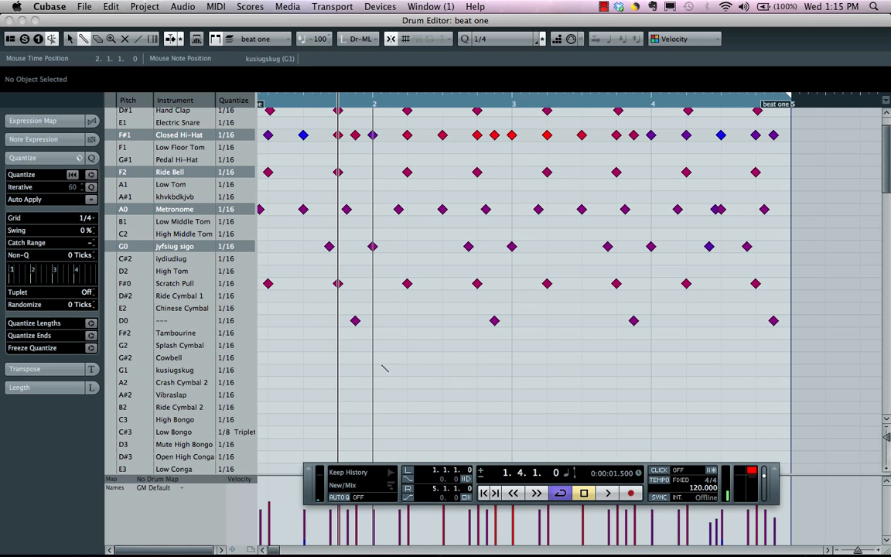
left_click(372, 357)
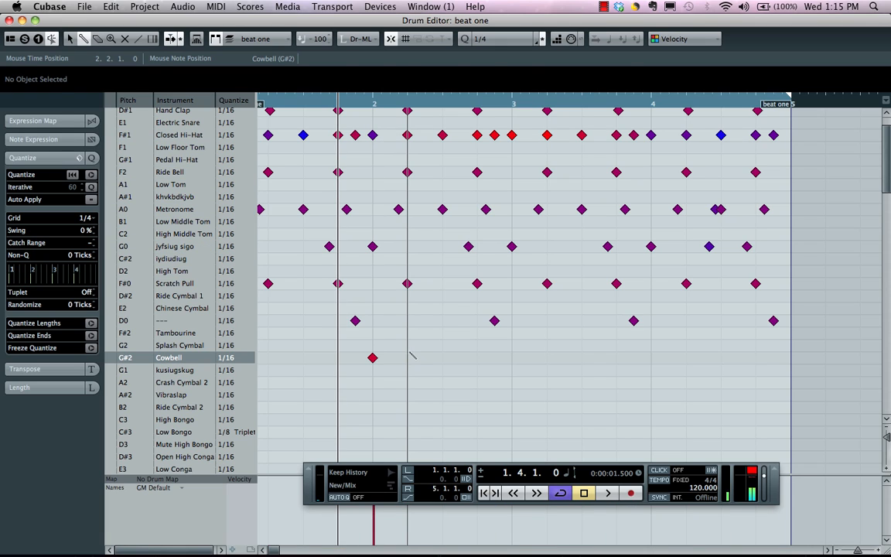
left_click(409, 357)
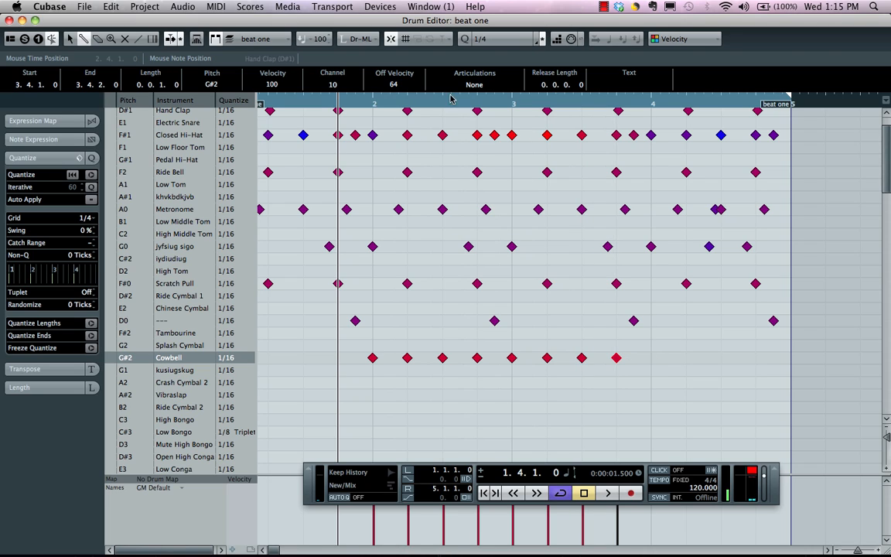
mouse_move(445, 136)
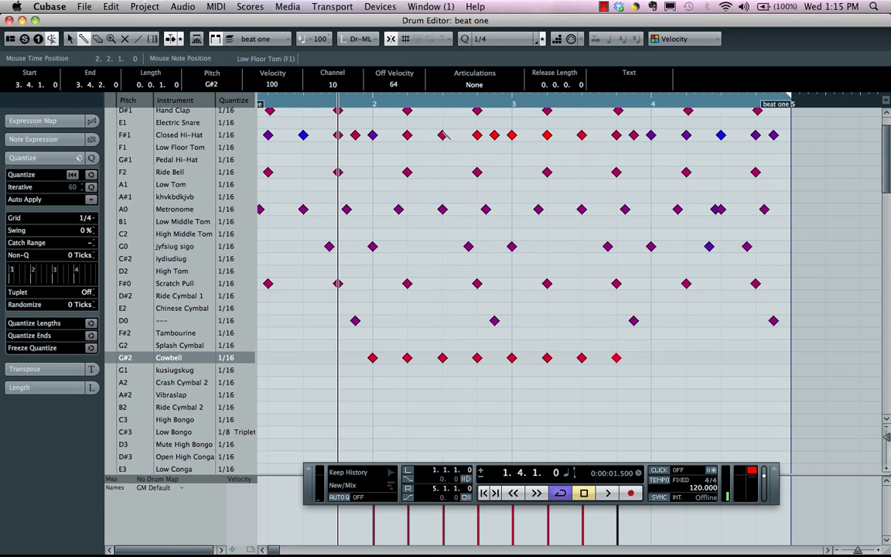
left_click(511, 39)
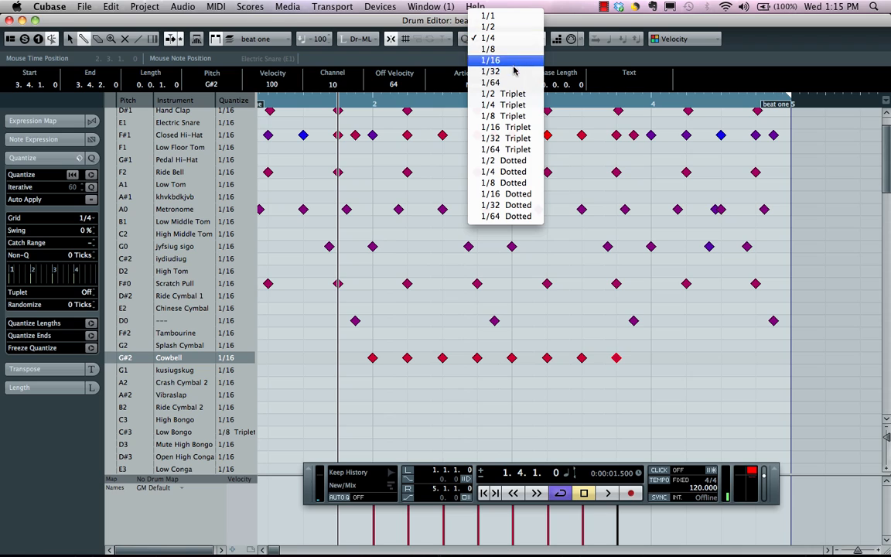
left_click(490, 72)
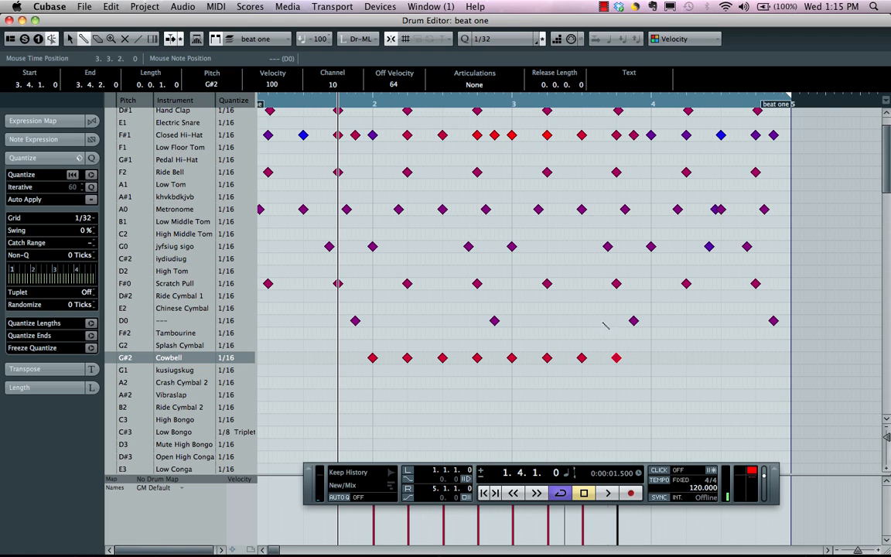
mouse_move(491, 356)
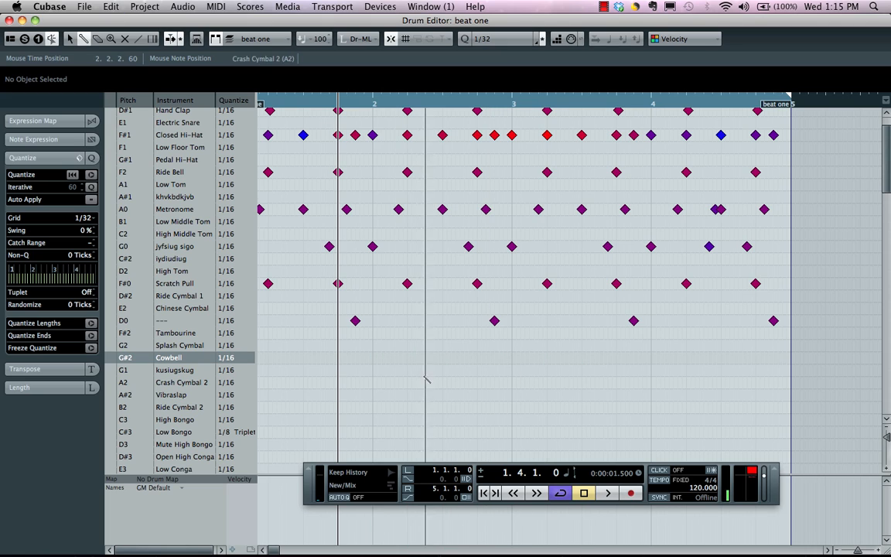
Paint a dense cowbell roll across bars 2 and 3 and start playback.
left_click_drag(374, 357, 556, 357)
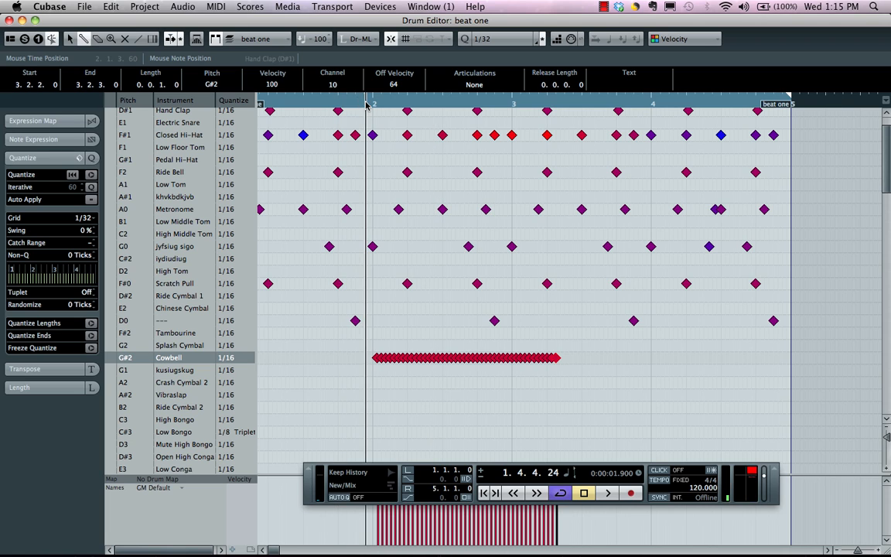
left_click(606, 492)
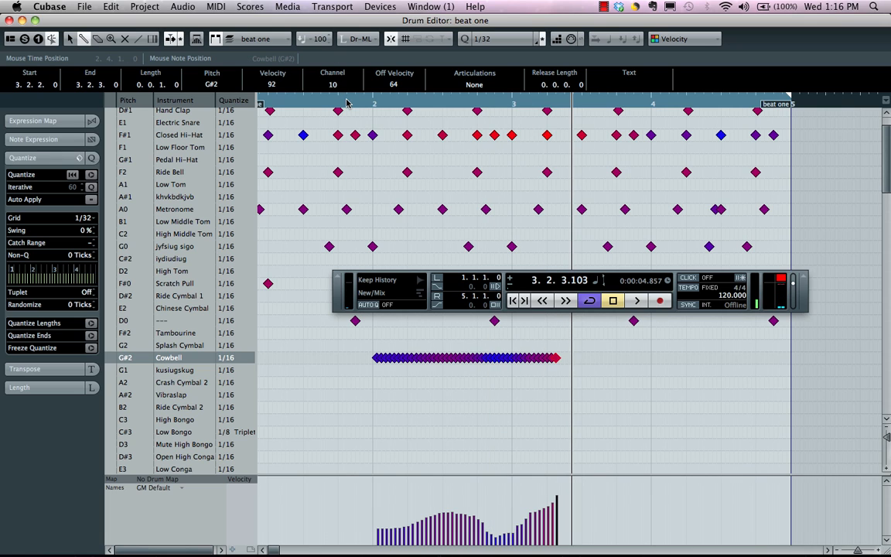
left_click(635, 300)
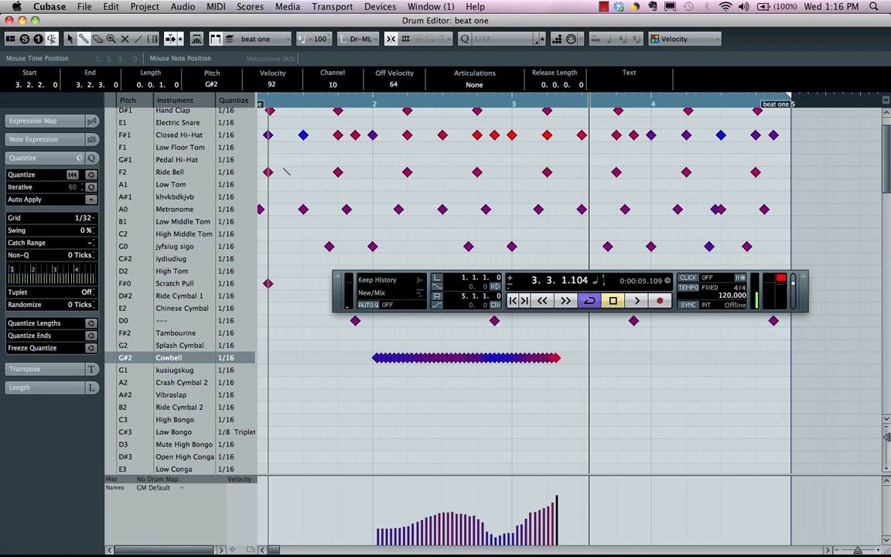
mouse_move(229, 310)
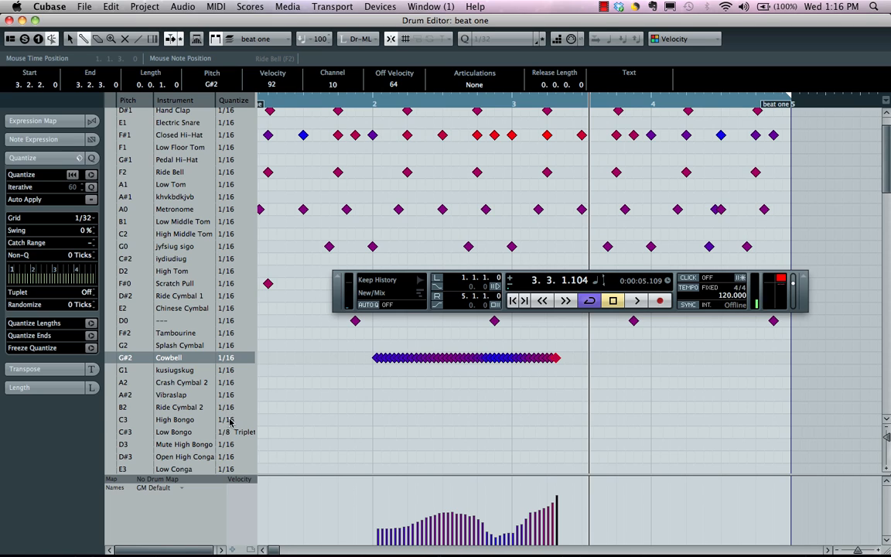
Set the High Bongo row's quantize to 1/8 Triplet.
left_click(232, 419)
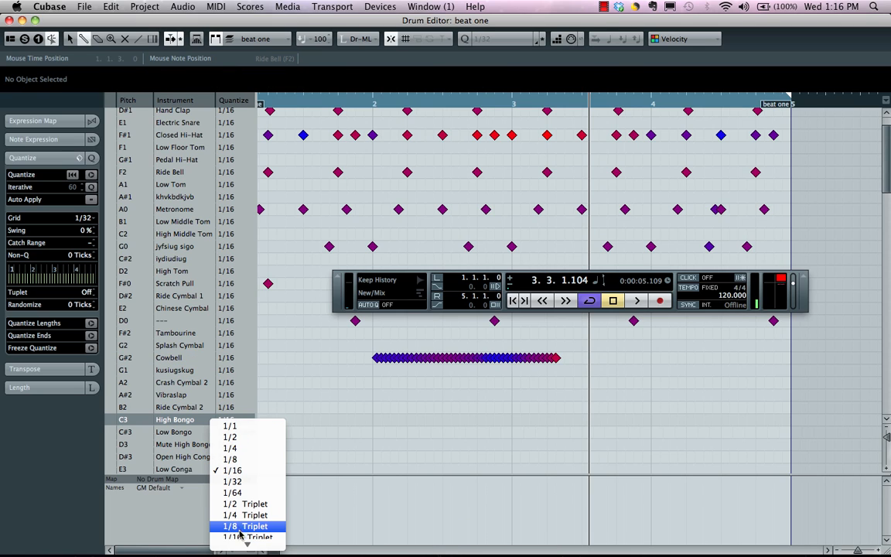
left_click(244, 526)
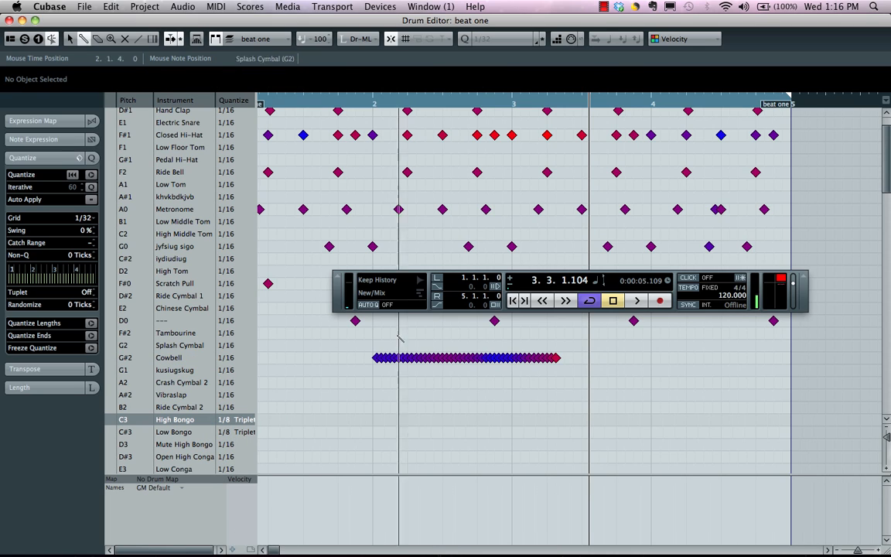
mouse_move(382, 419)
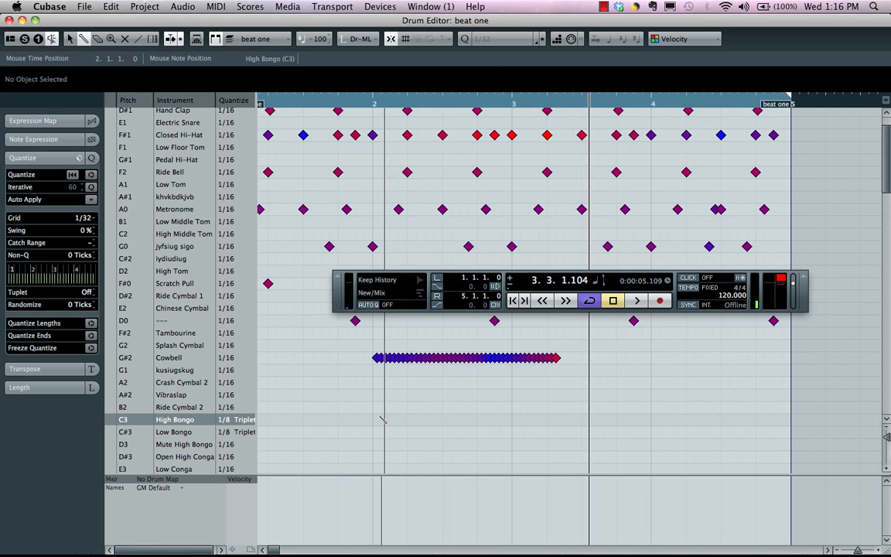
left_click(488, 419)
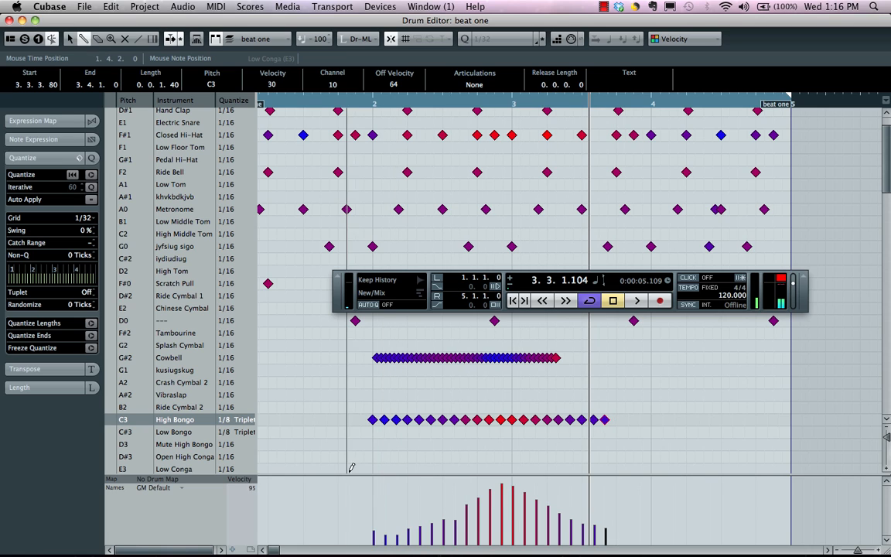
Switch to the Erase tool, then close the Drum Editor back to the project window.
right_click(353, 364)
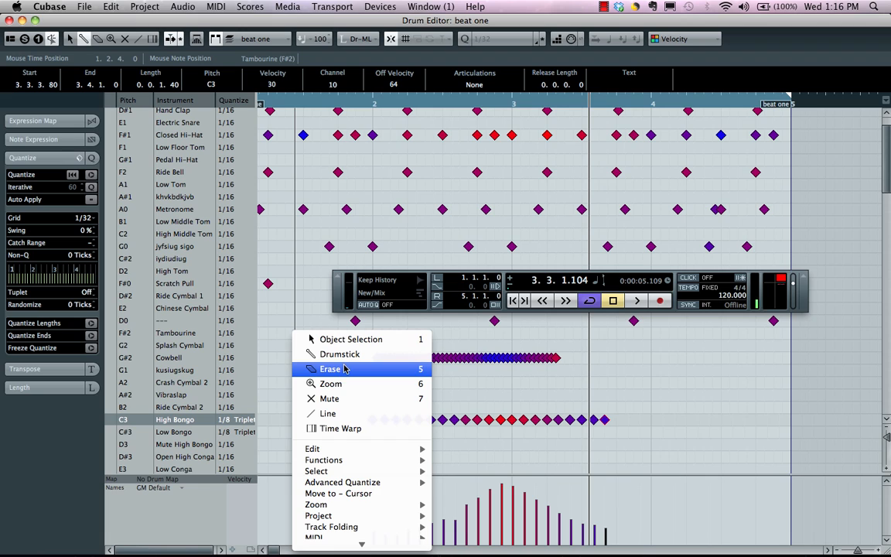
left_click(329, 368)
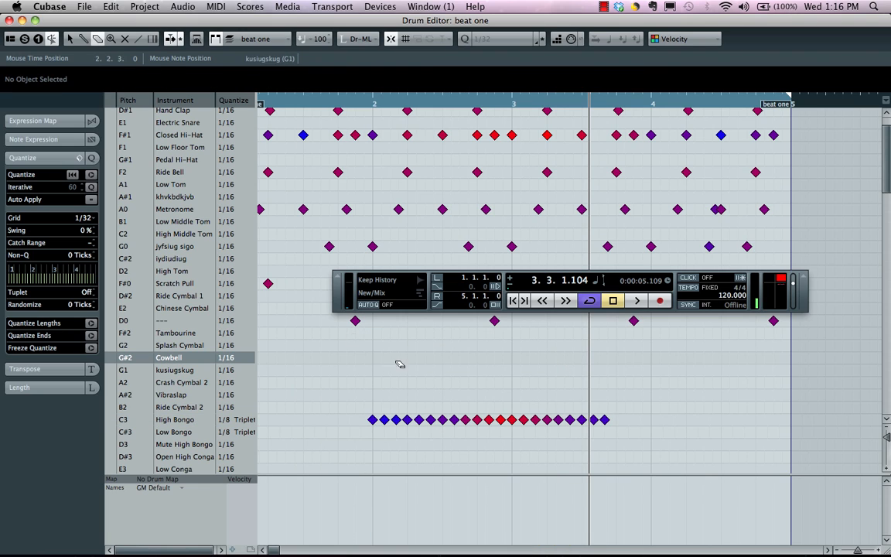
left_click(638, 300)
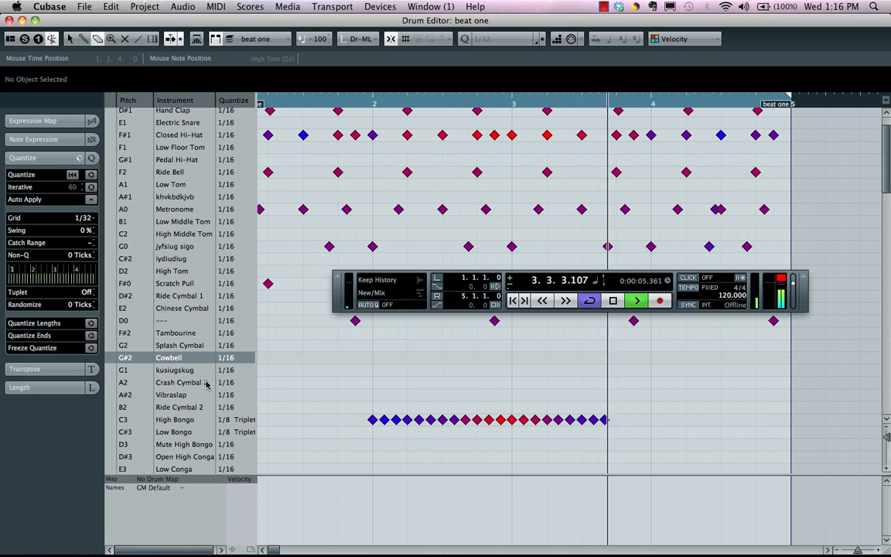
left_click(636, 300)
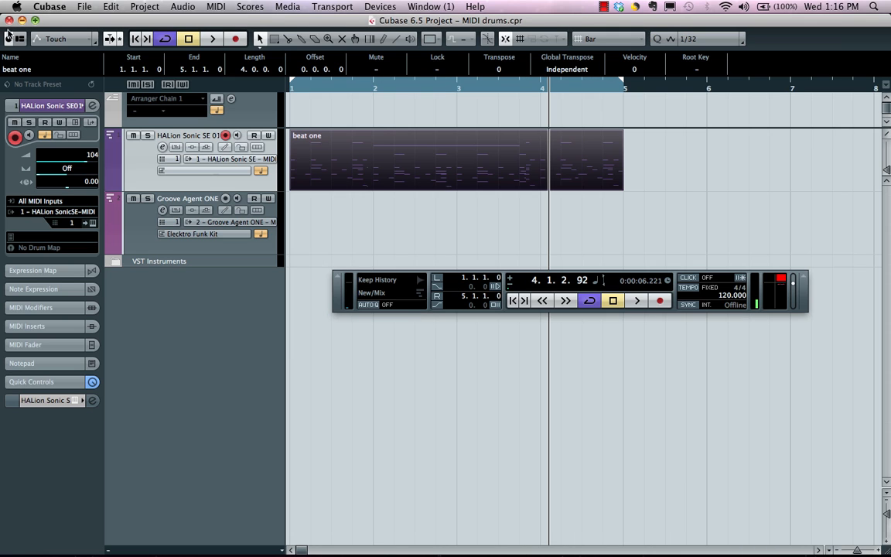
Assign GM Map to the track in the Inspector and review Drum Map Setup before closing it.
left_click(39, 247)
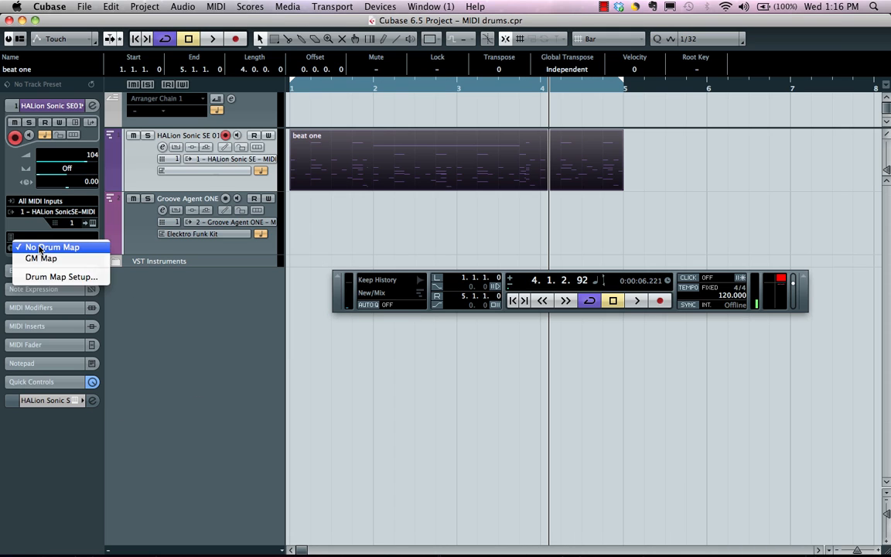
mouse_move(41, 258)
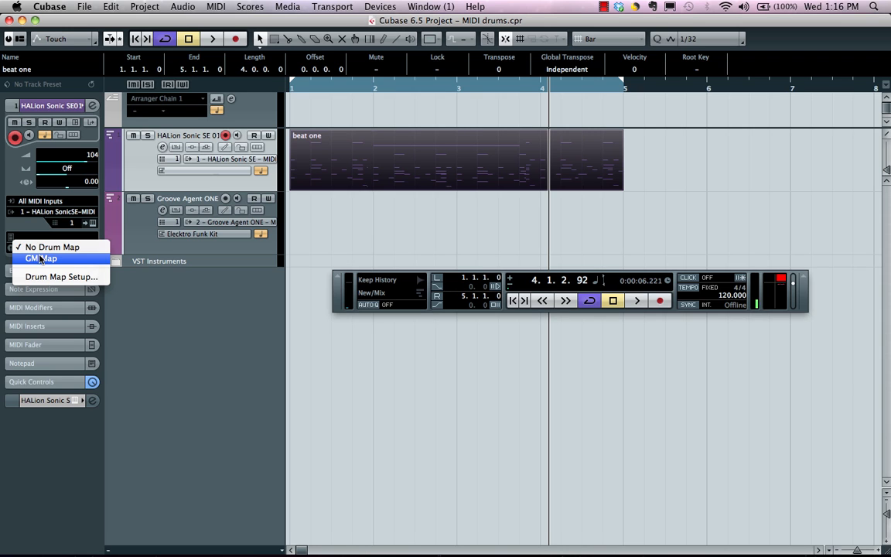
left_click(40, 257)
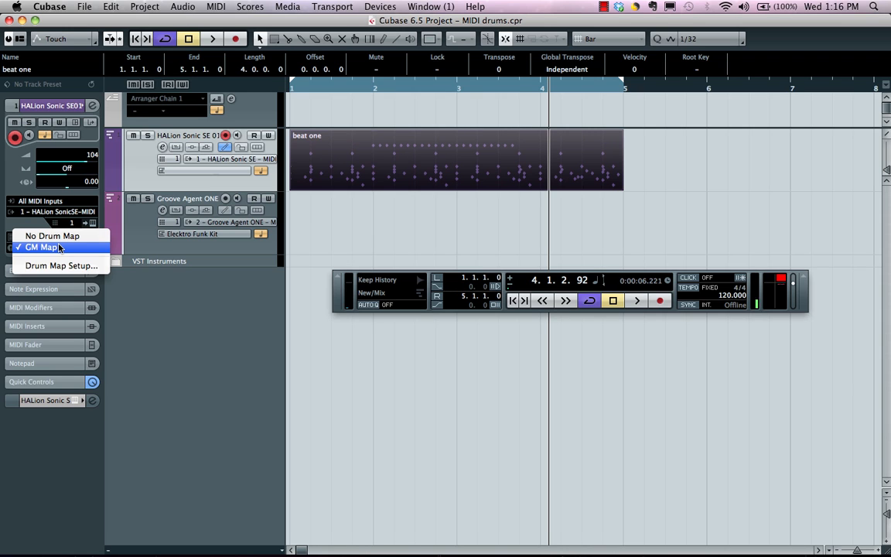
left_click(62, 266)
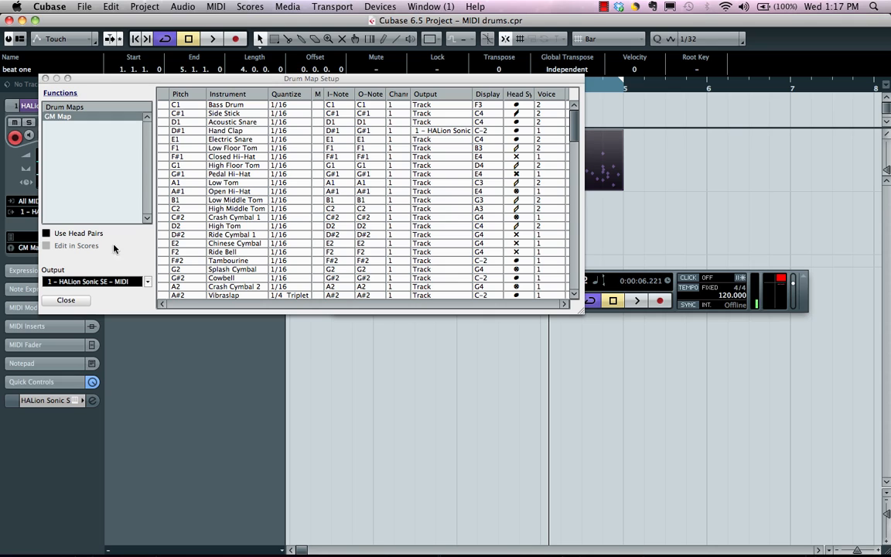
mouse_move(271, 105)
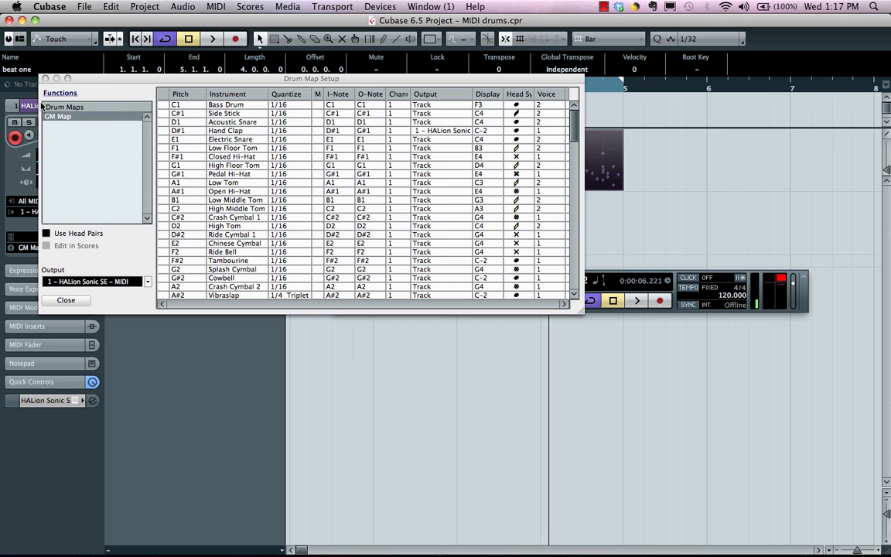
left_click(65, 300)
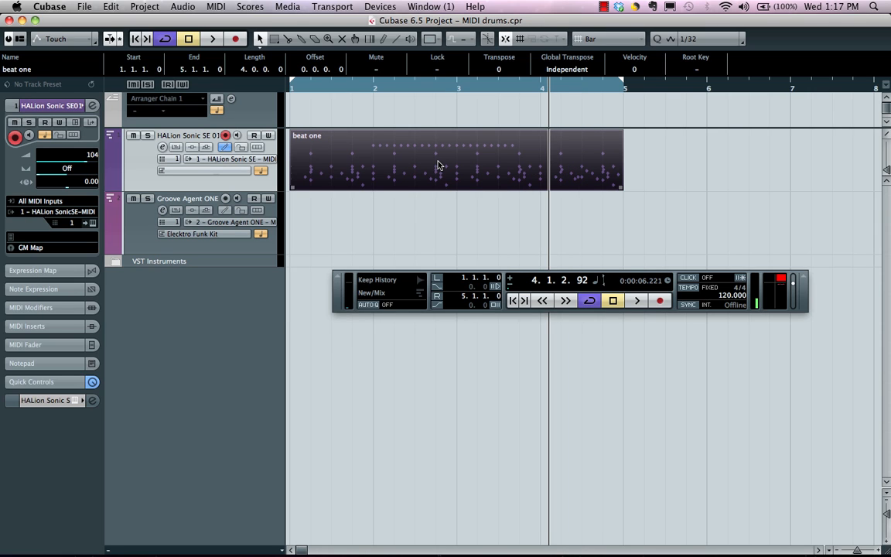
mouse_move(194, 15)
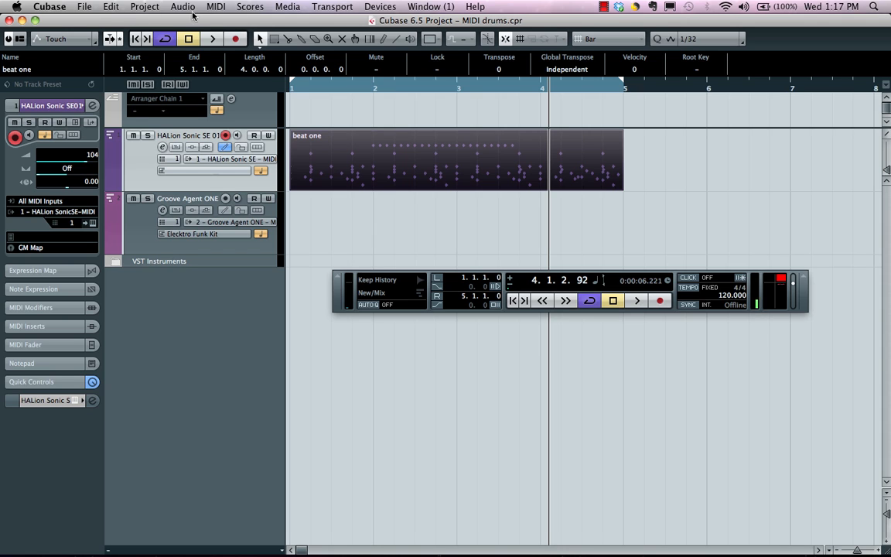
In Preferences enable Edit as Drums when Drum Map is assigned and confirm.
left_click(49, 6)
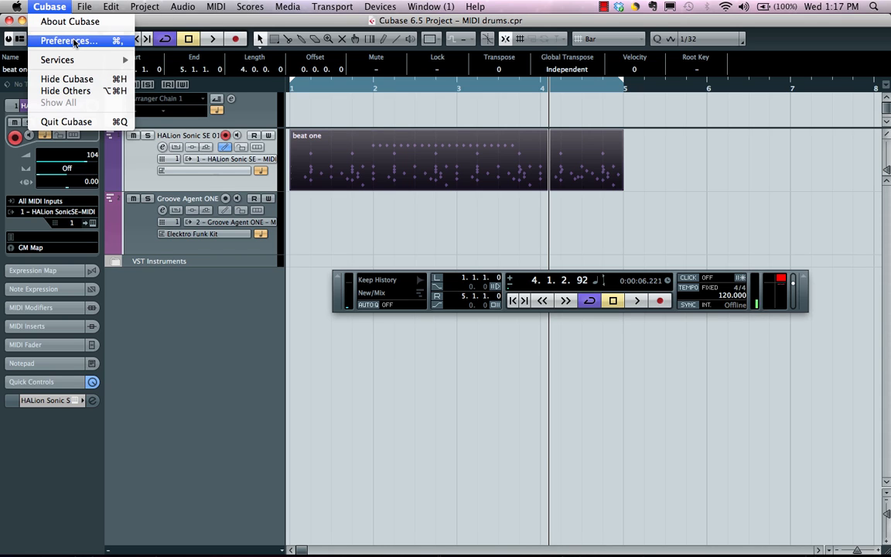
left_click(63, 40)
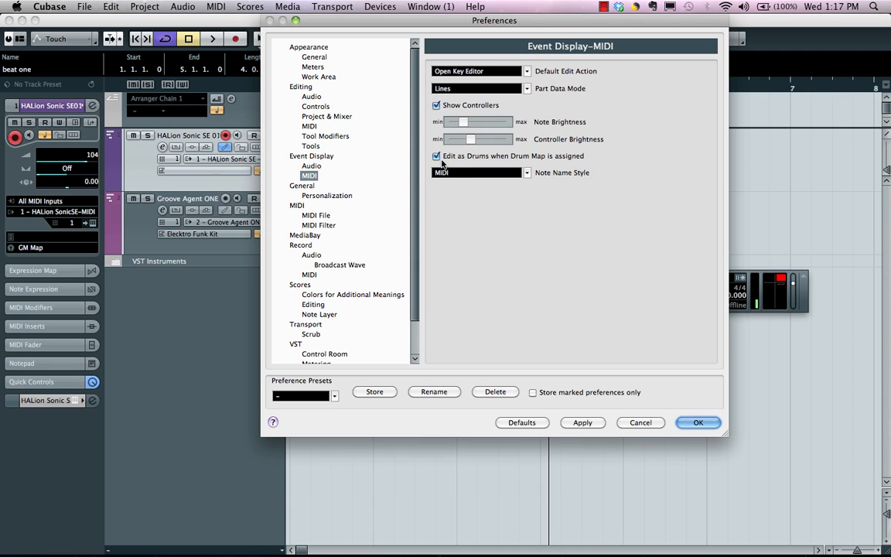
mouse_move(504, 167)
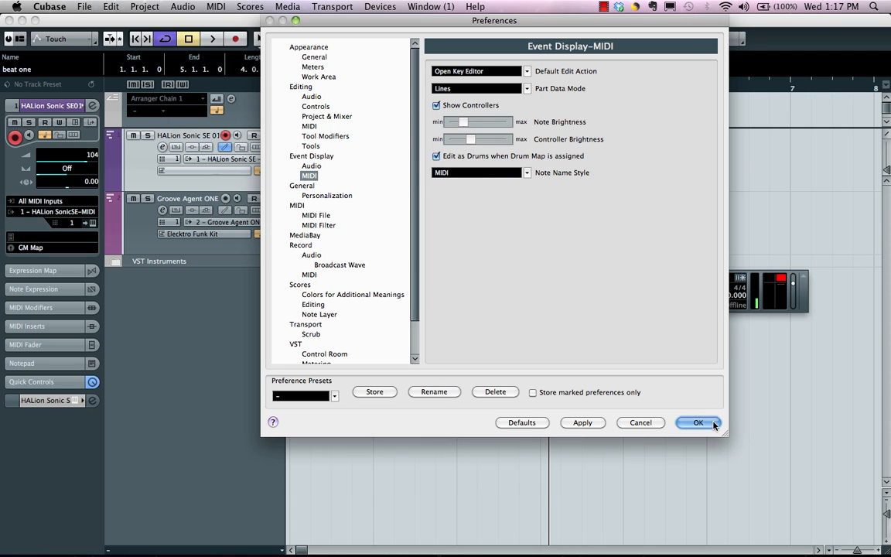
left_click(698, 423)
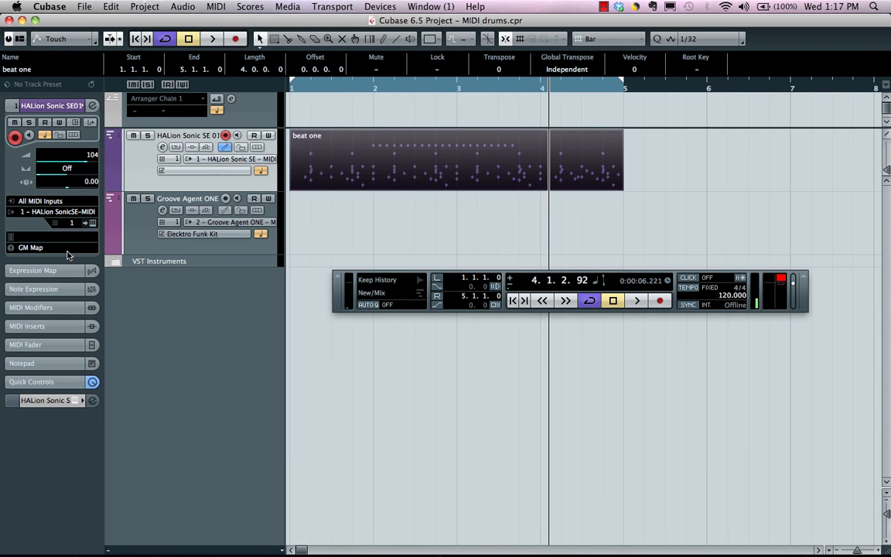
Open beat one in the Drum Editor and scroll the sound list up to Bass Drum.
double_click(418, 158)
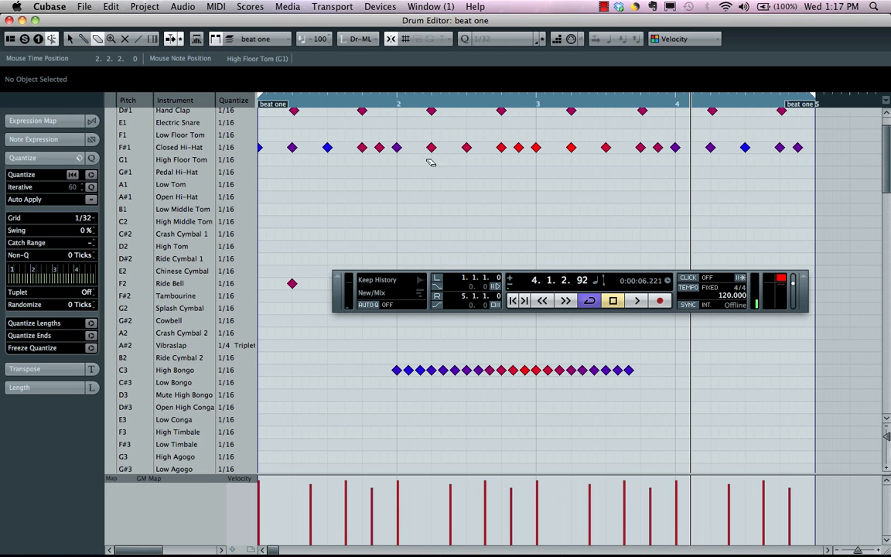
scroll("up", 3)
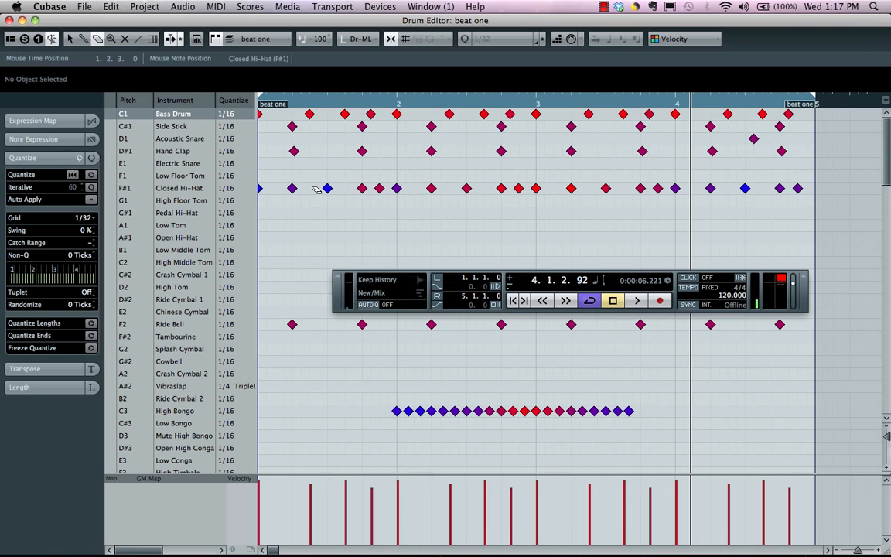
mouse_move(286, 106)
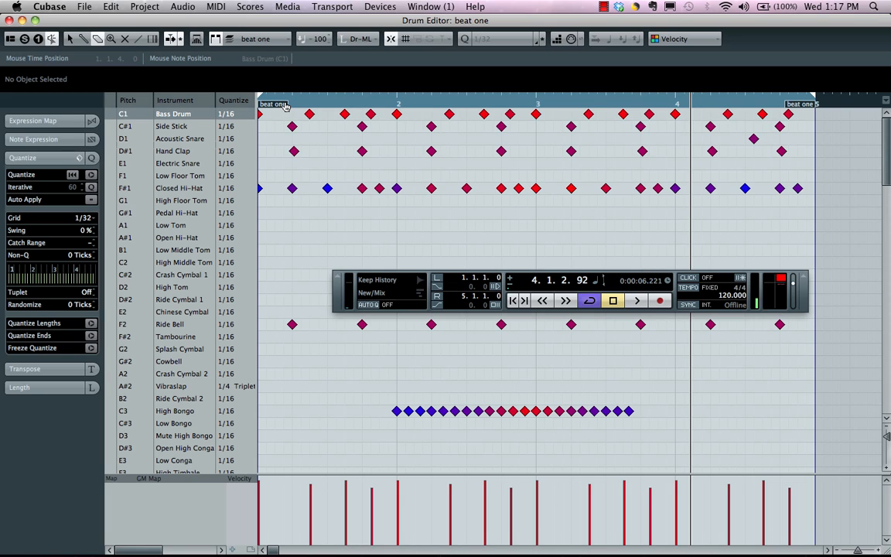
mouse_move(235, 139)
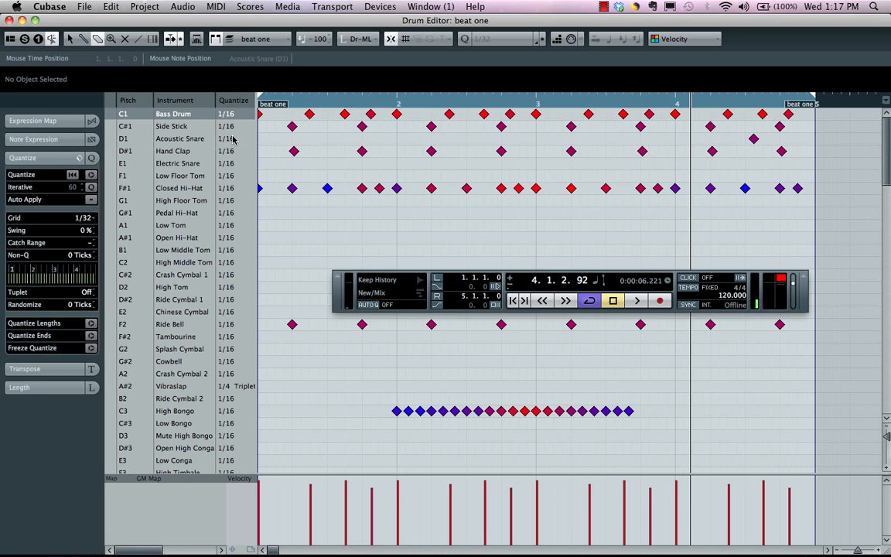
mouse_move(257, 147)
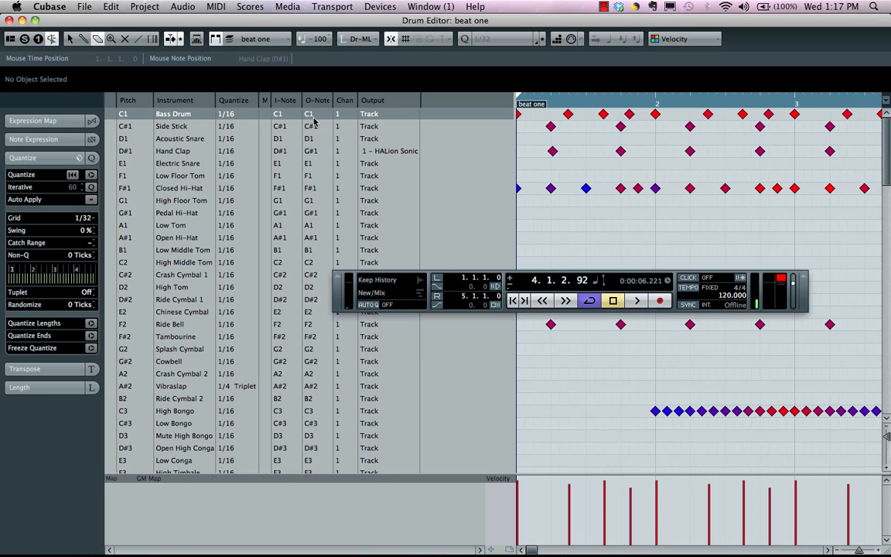
mouse_move(284, 114)
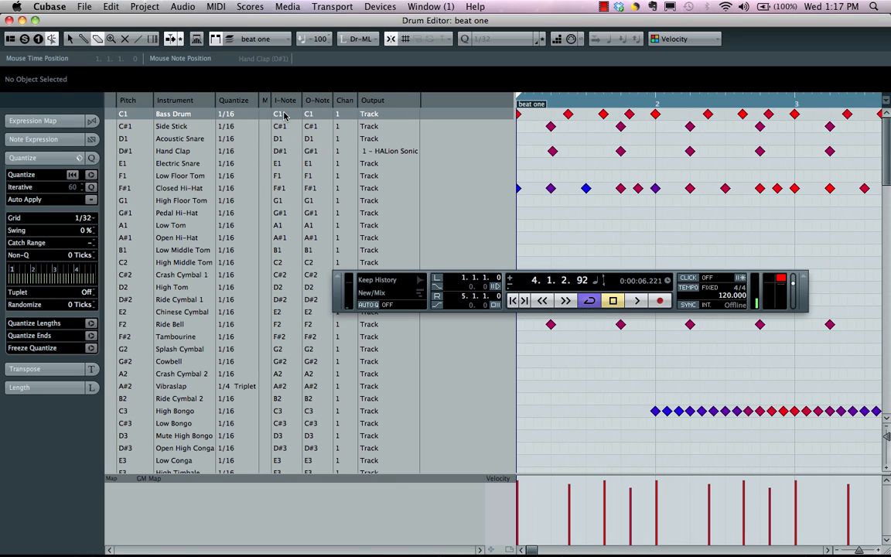
mouse_move(322, 115)
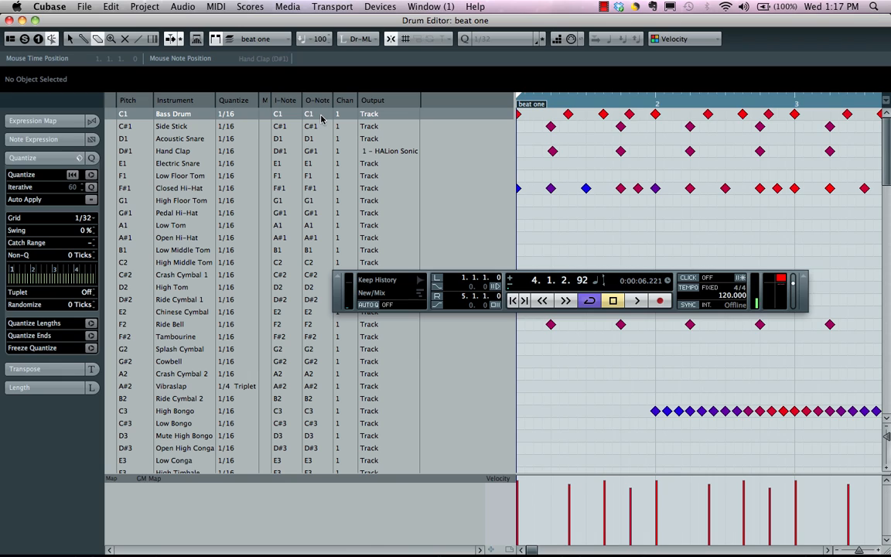
mouse_move(601, 124)
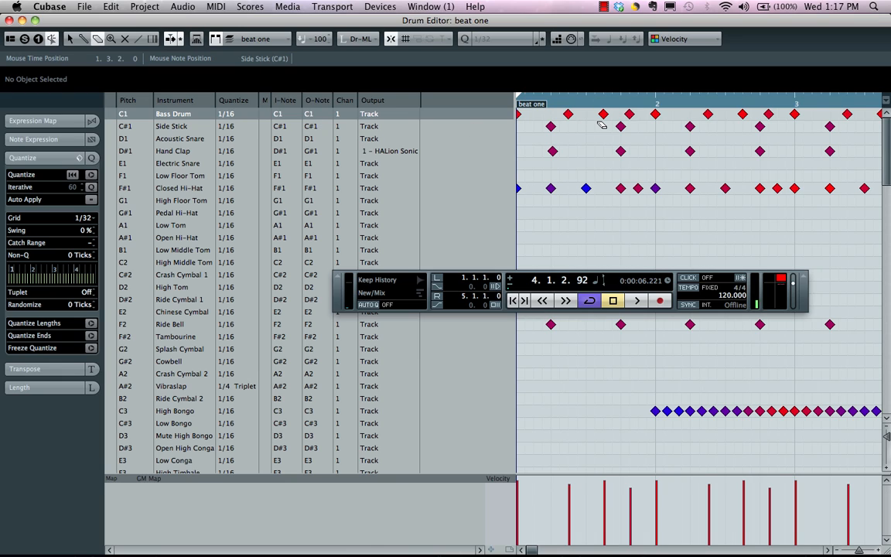
mouse_move(400, 130)
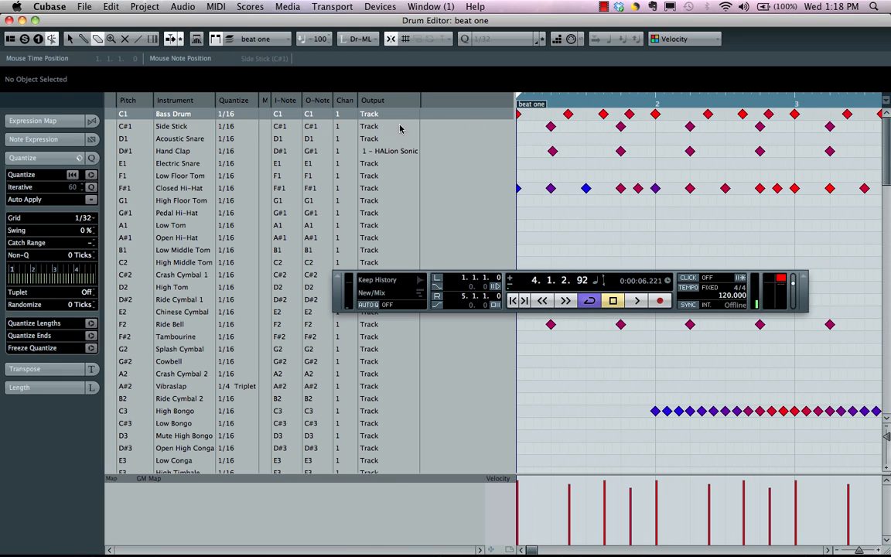
mouse_move(551, 127)
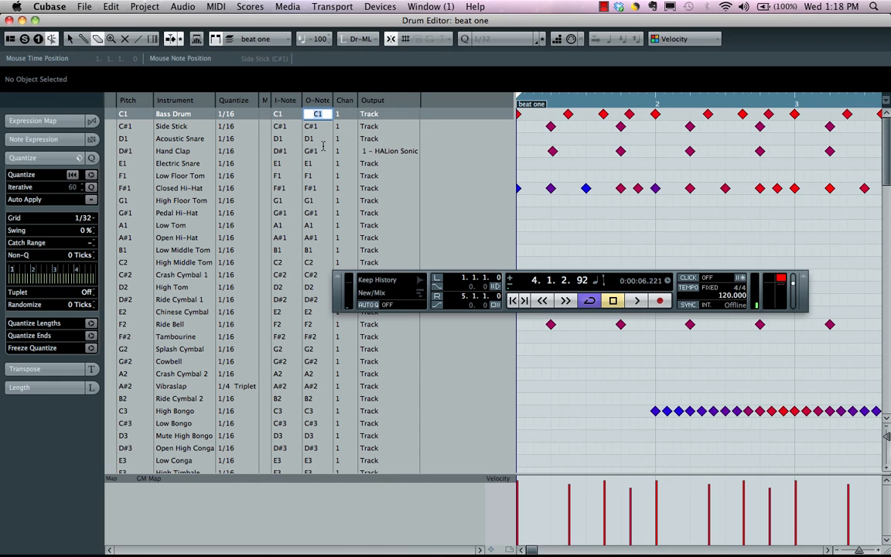
mouse_move(350, 113)
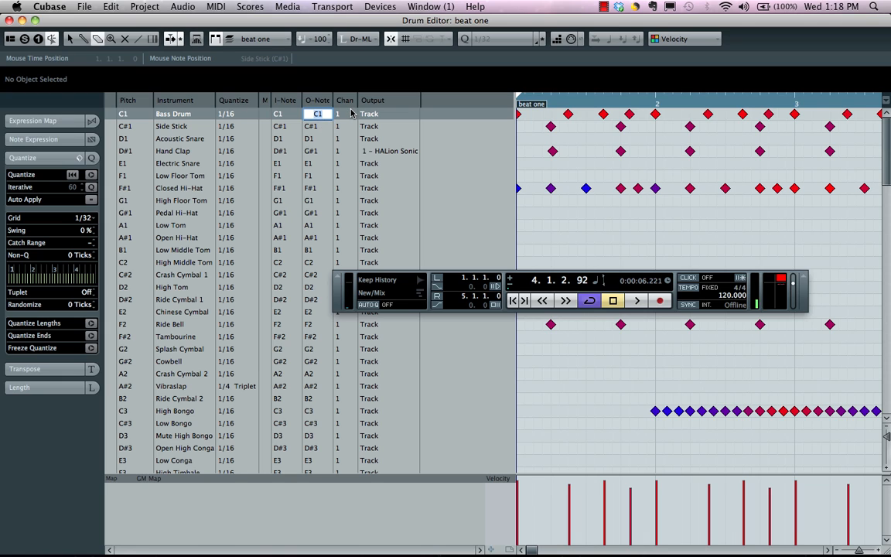
Route Bass Drum to HALion Sonic SE, Closed Hi-Hat to Groove Agent 3, High Bongo to HALion 4 Port A.
left_click(345, 114)
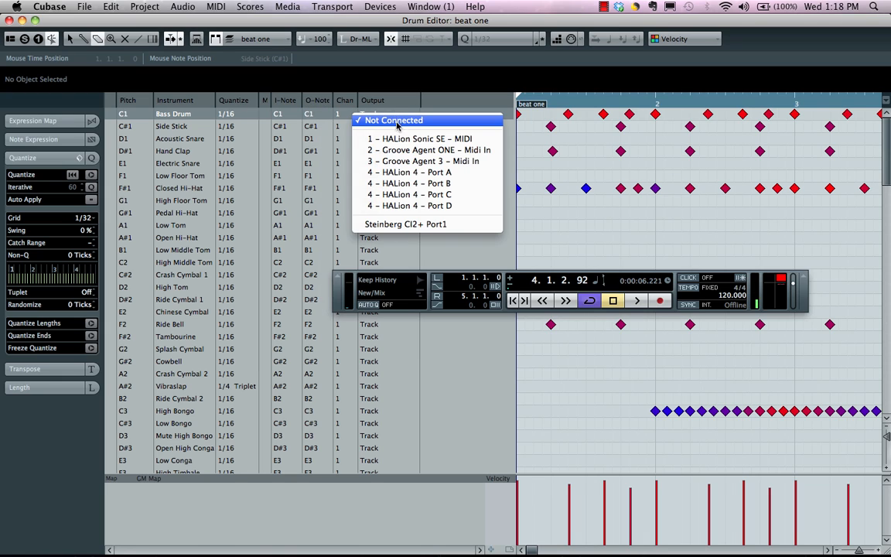
mouse_move(418, 139)
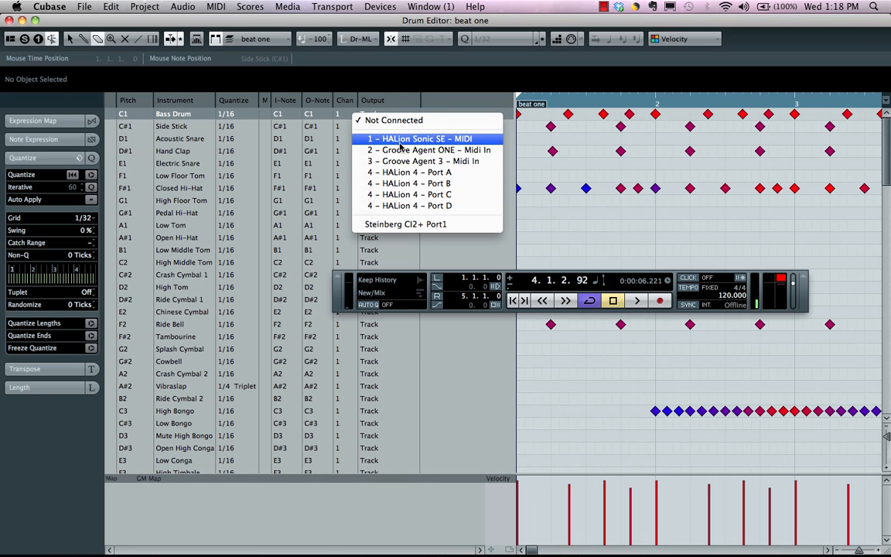
mouse_move(409, 195)
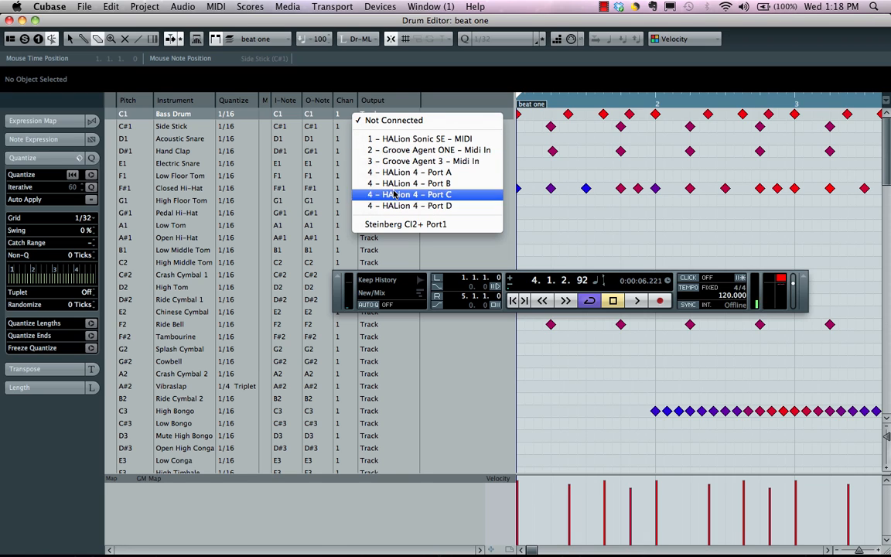
mouse_move(425, 161)
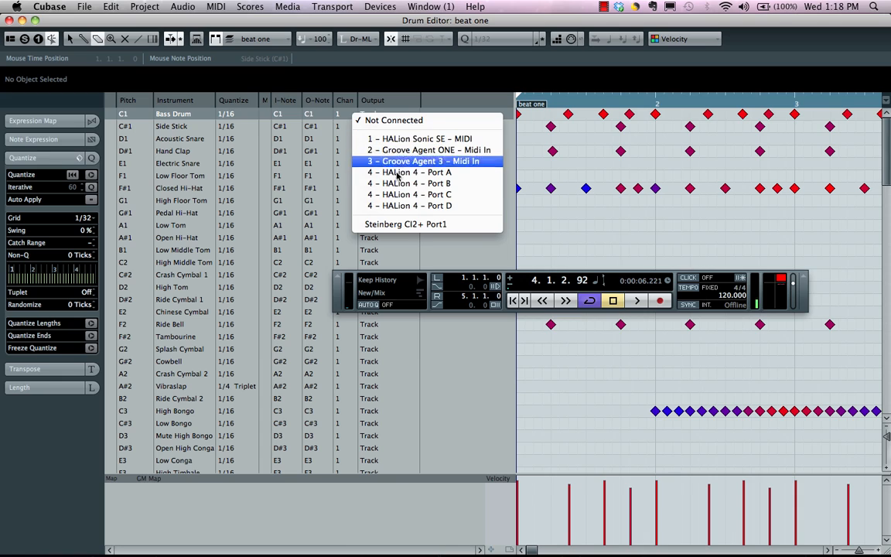
mouse_move(455, 172)
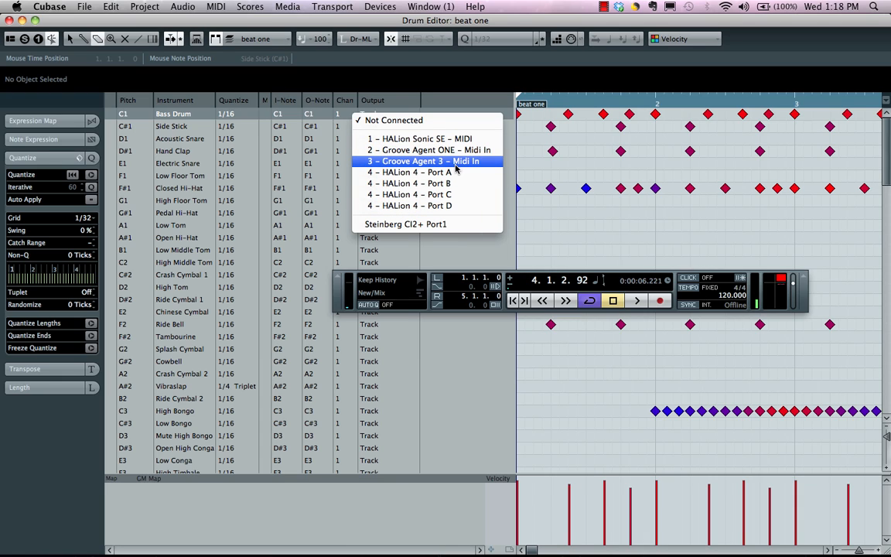
mouse_move(430, 150)
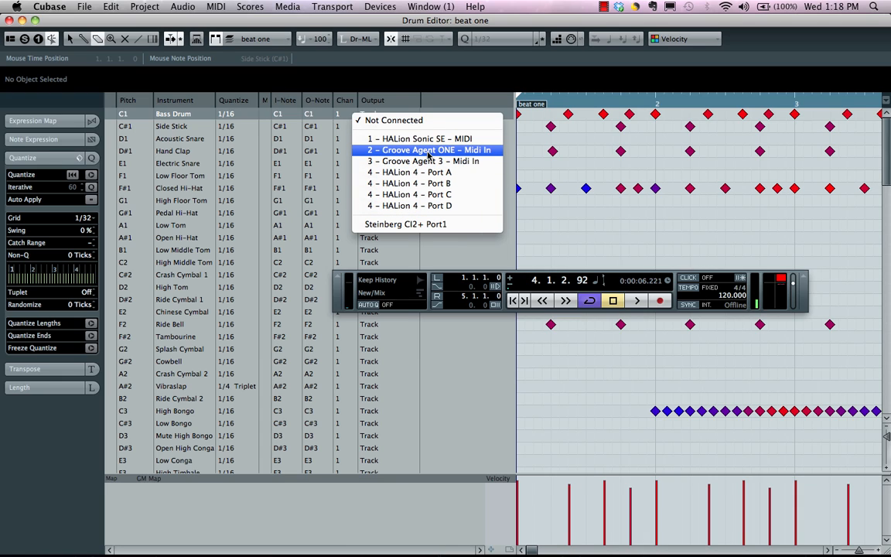
mouse_move(417, 139)
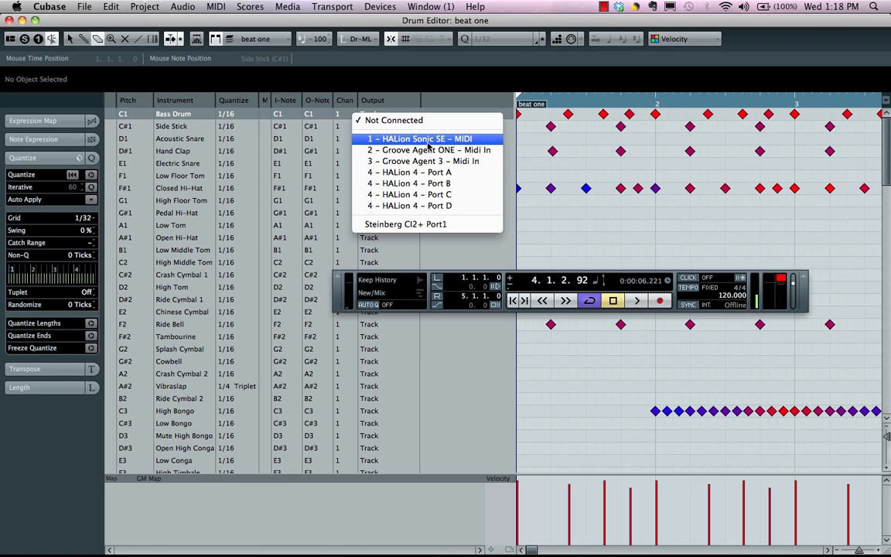
left_click(421, 139)
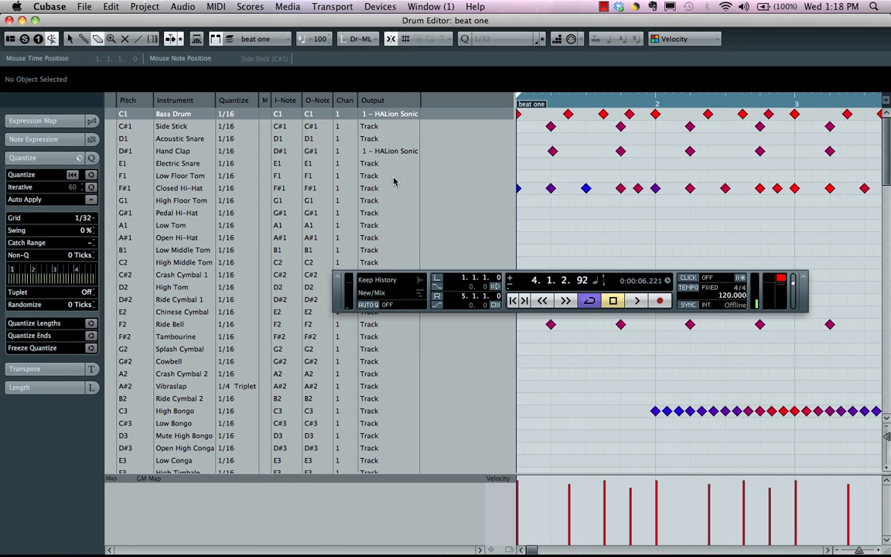
left_click(389, 188)
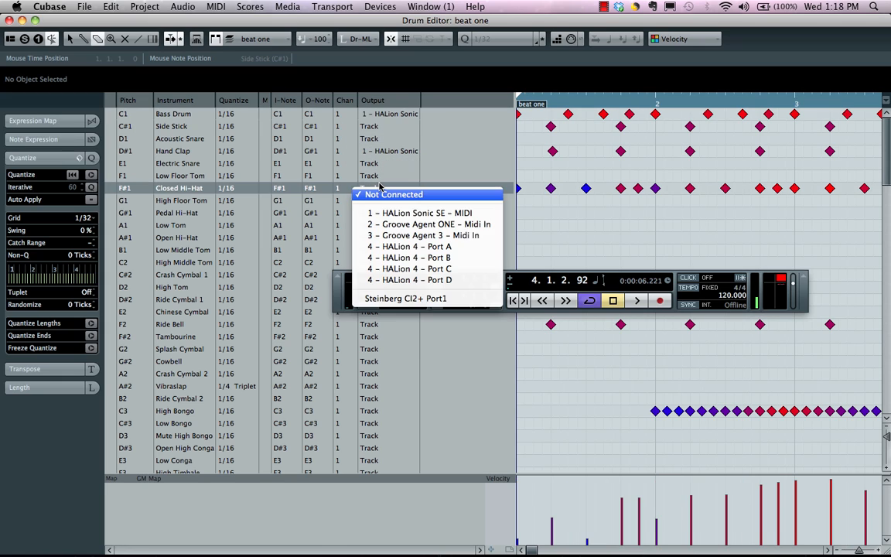
mouse_move(405, 235)
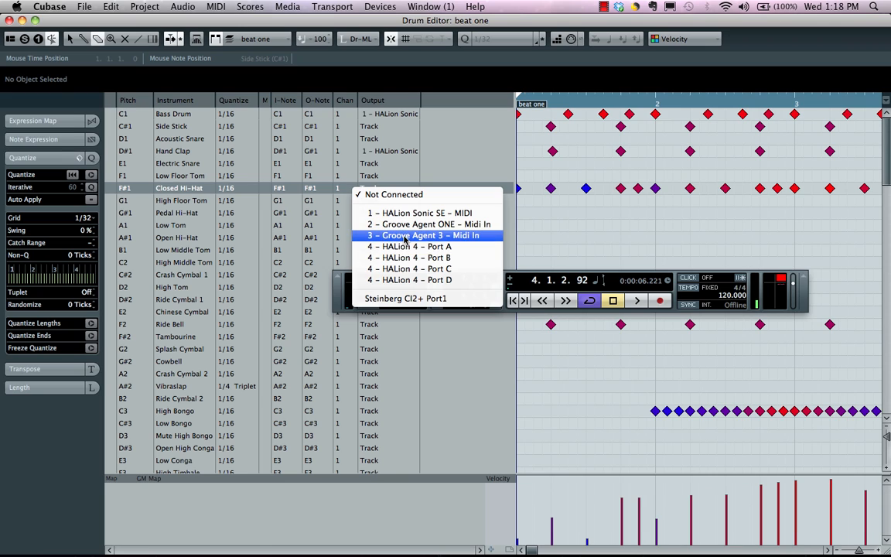
left_click(425, 235)
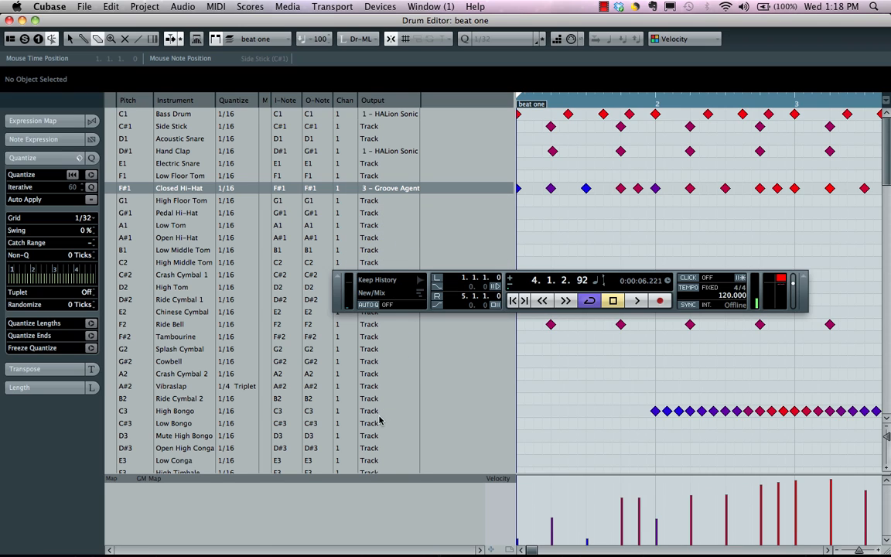
left_click(387, 411)
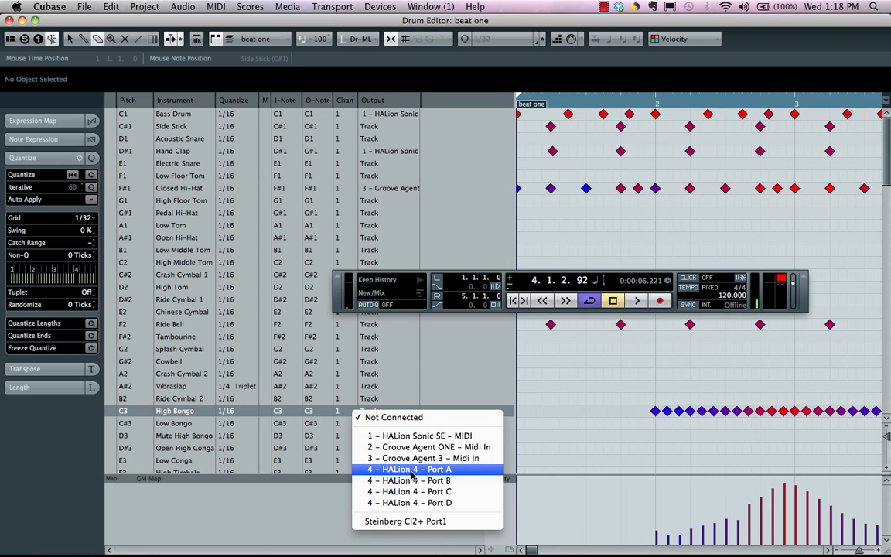
left_click(409, 468)
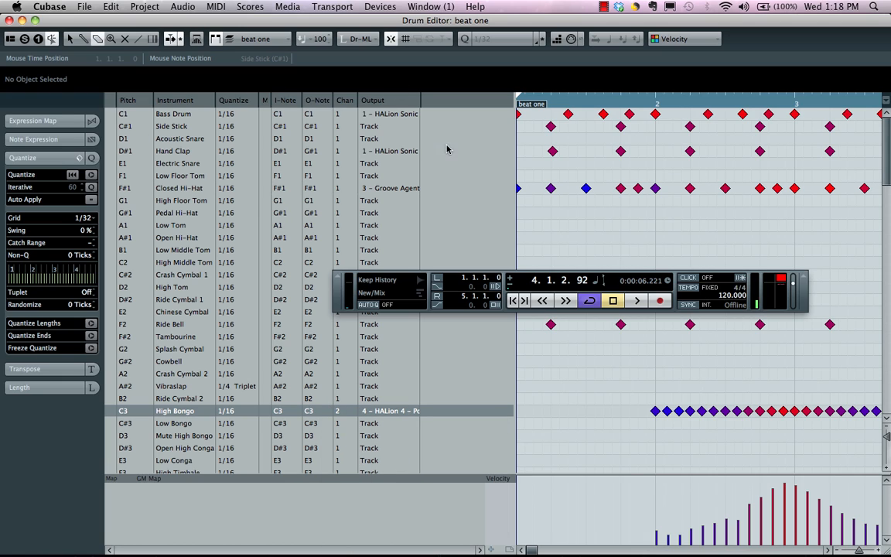
mouse_move(501, 164)
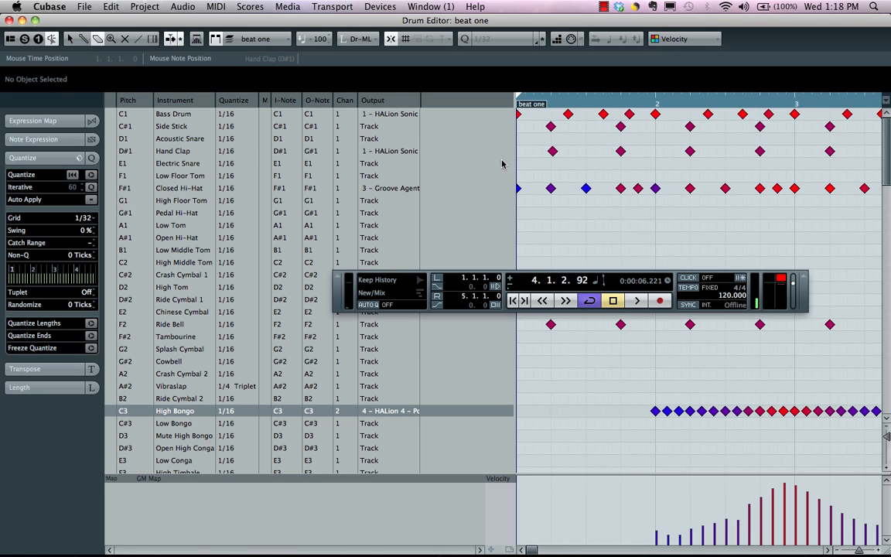
mouse_move(390, 174)
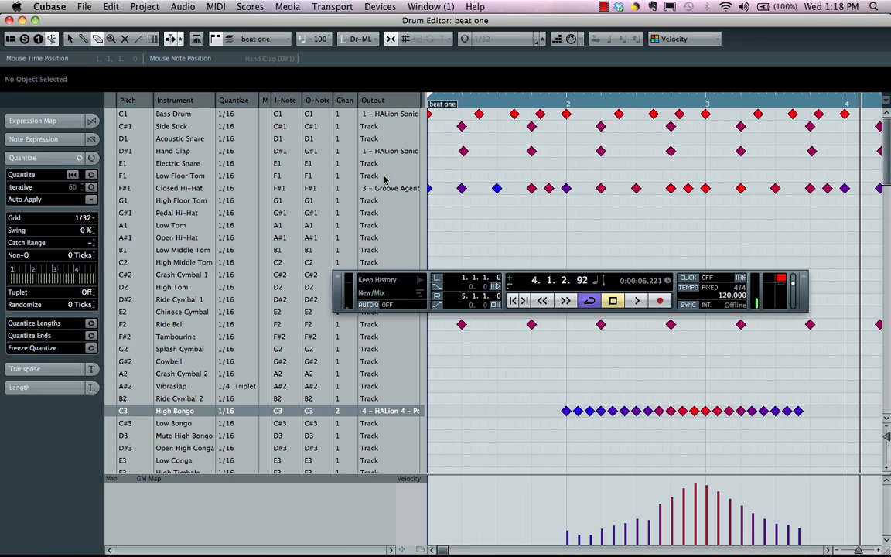
mouse_move(424, 158)
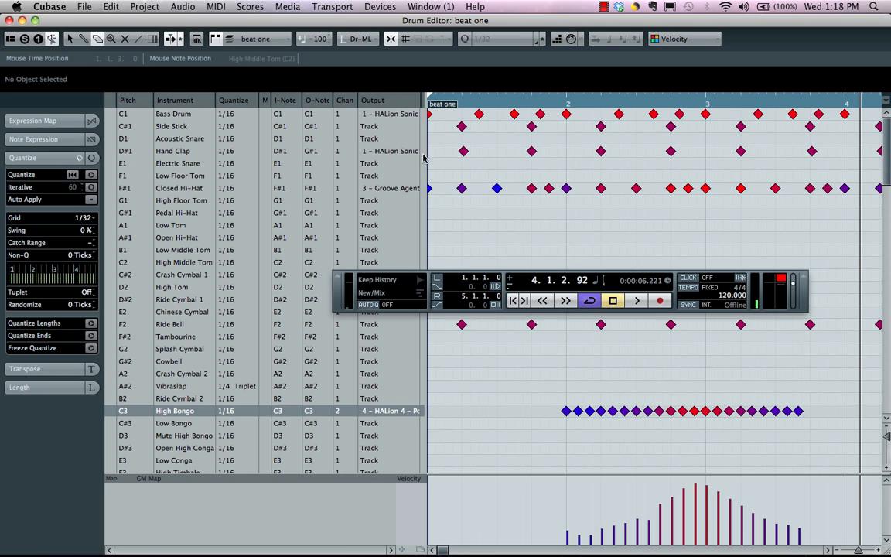
mouse_move(492, 303)
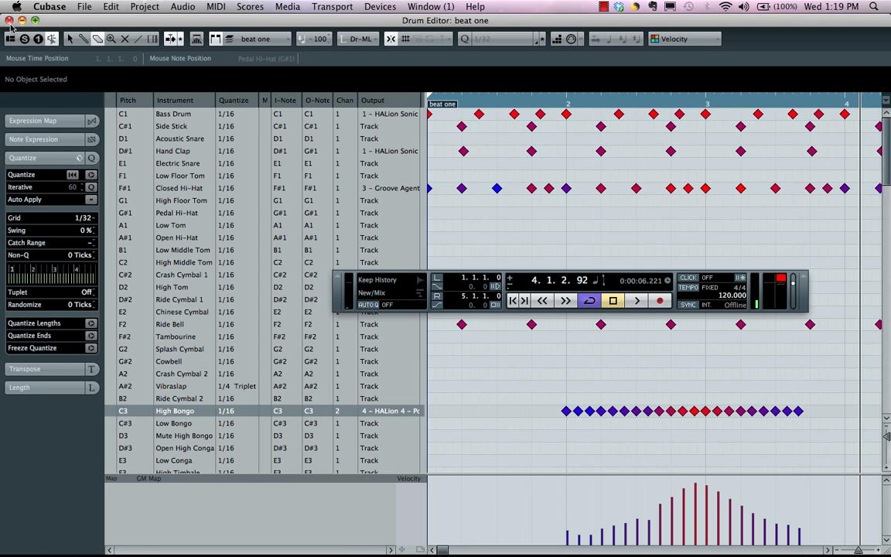
mouse_move(491, 101)
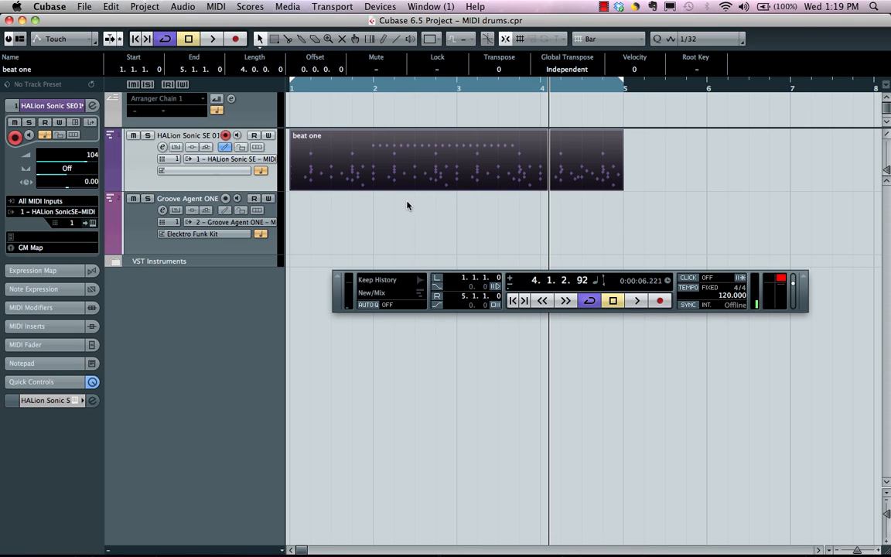
mouse_move(387, 170)
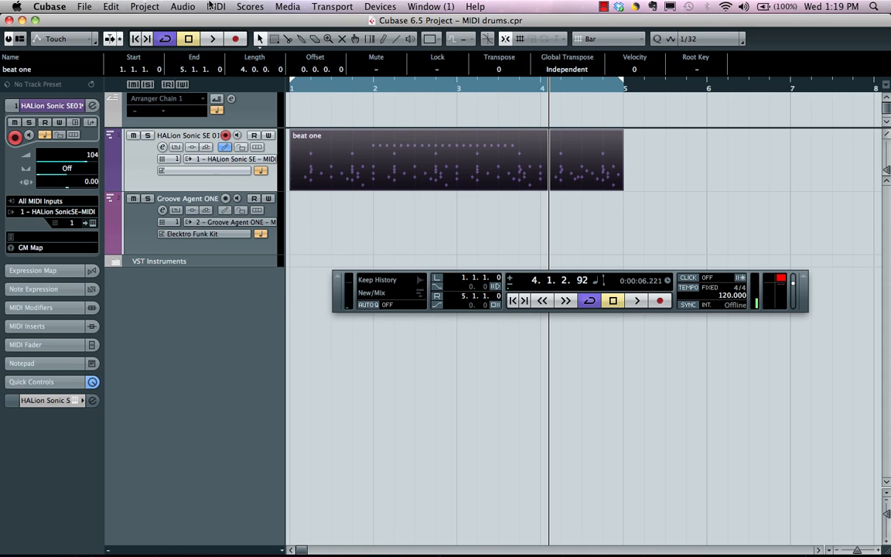
Dissolve the beat one part by Separate Pitches into per-sound tracks like Bass Drum and Closed Hi-Hat.
left_click(216, 7)
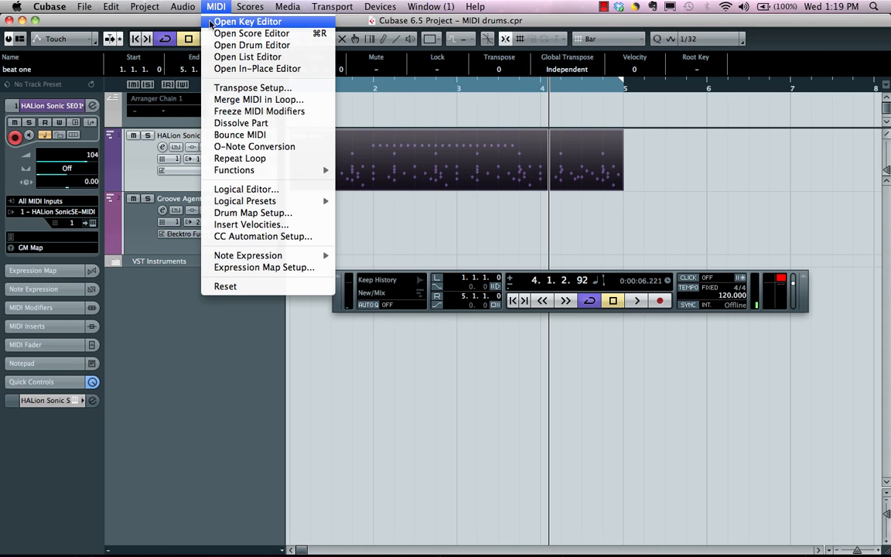
mouse_move(239, 158)
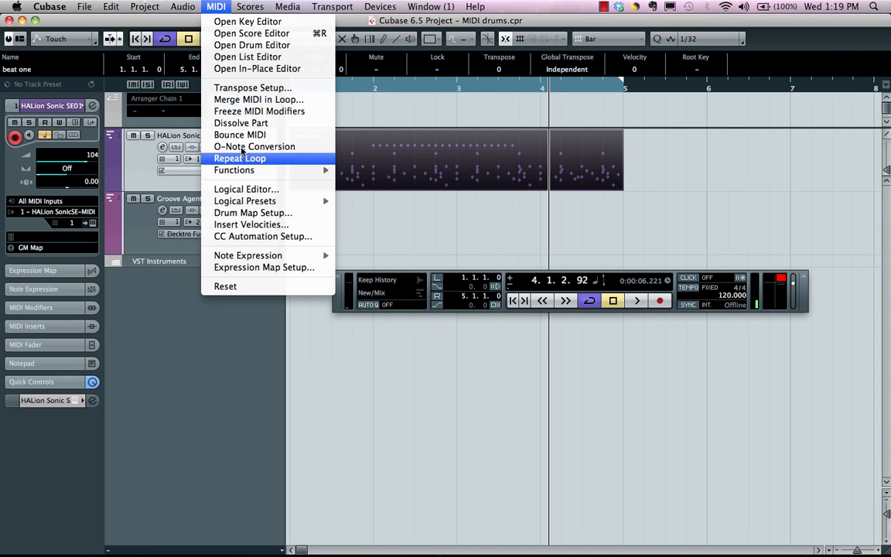
left_click(242, 124)
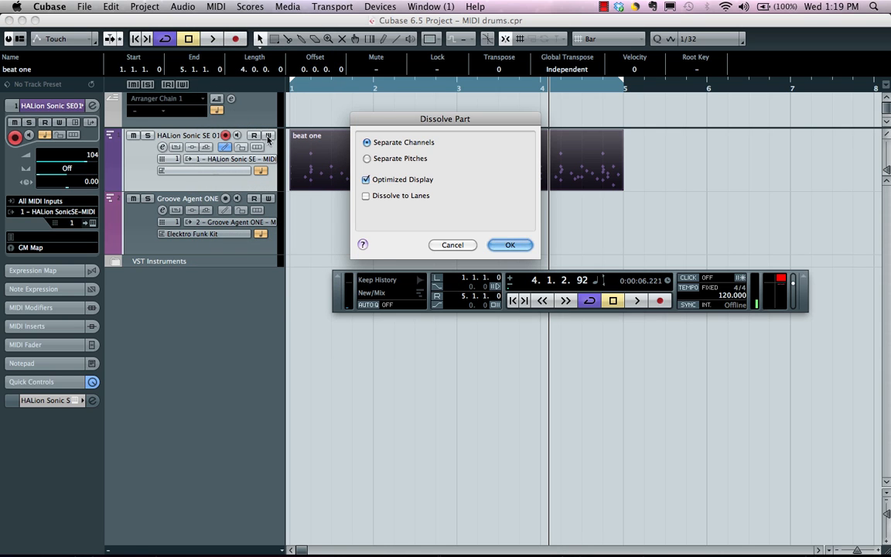
left_click(366, 157)
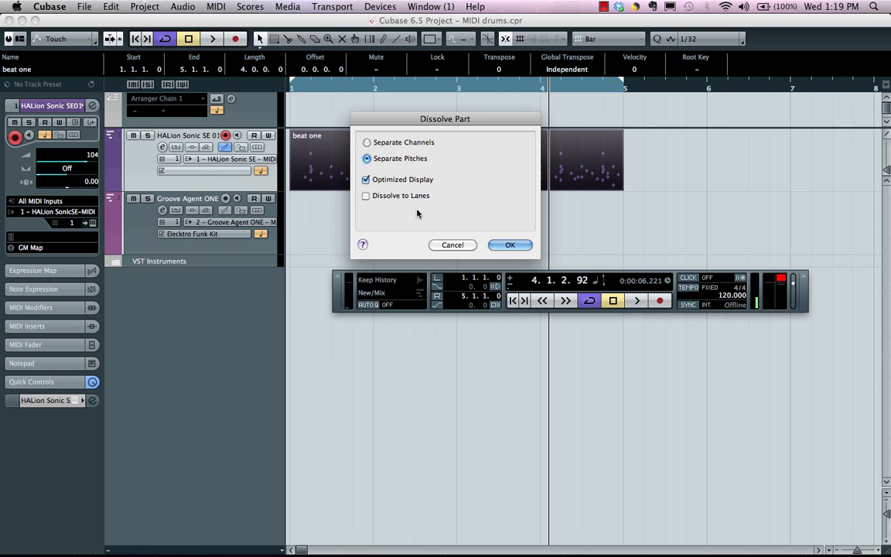
left_click(511, 245)
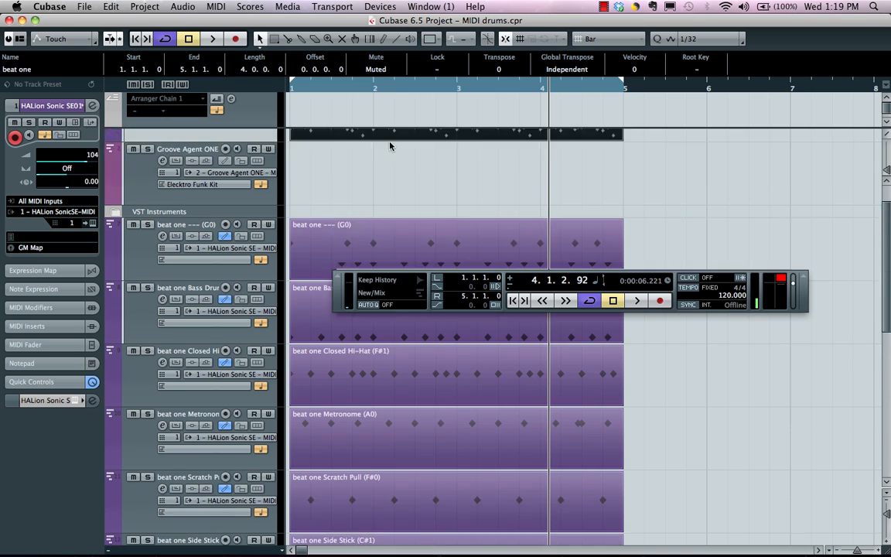
scroll("down", 3)
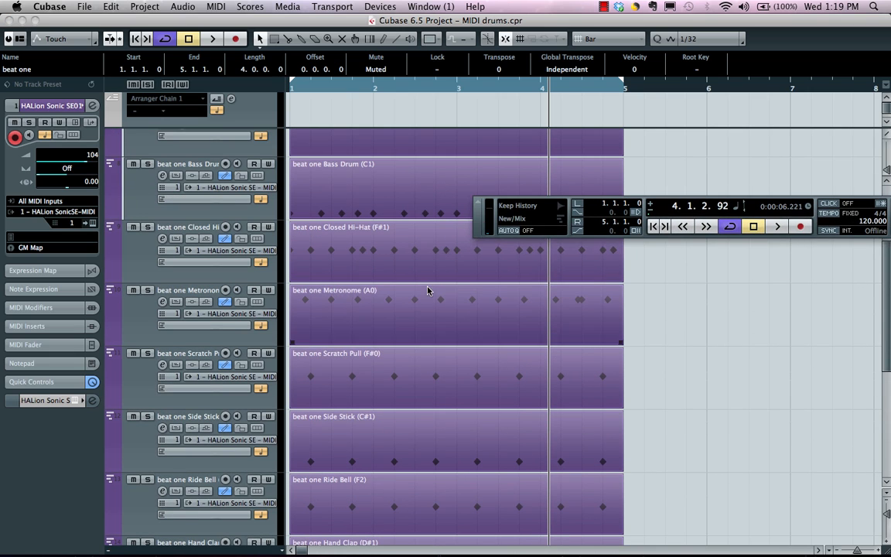
scroll("down", 3)
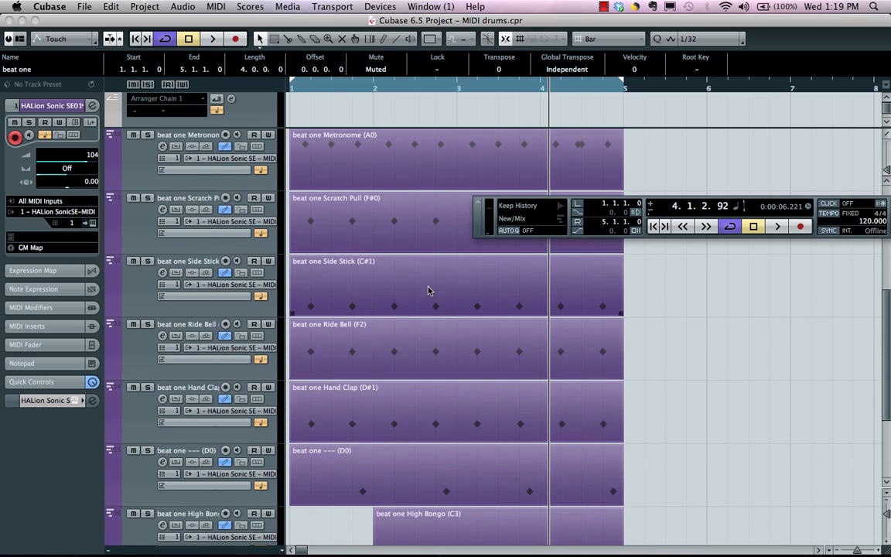
scroll("down", 3)
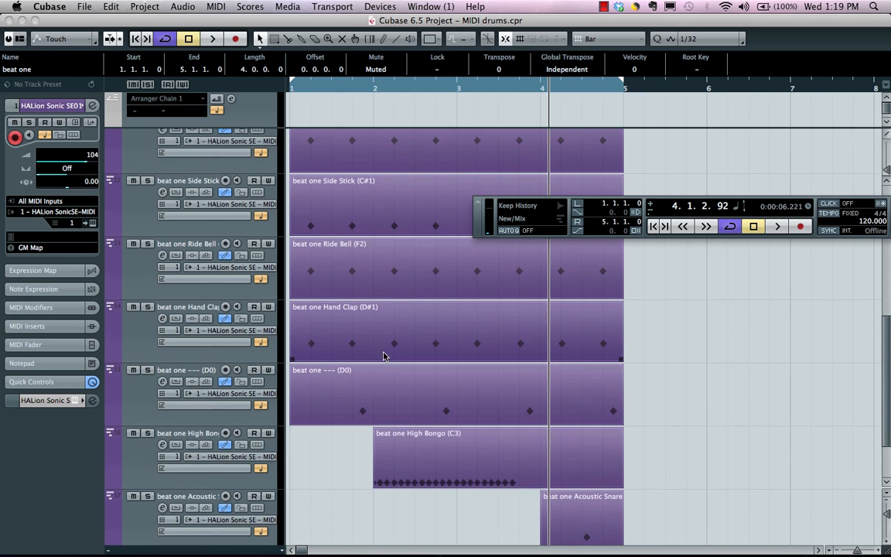
scroll("up", 3)
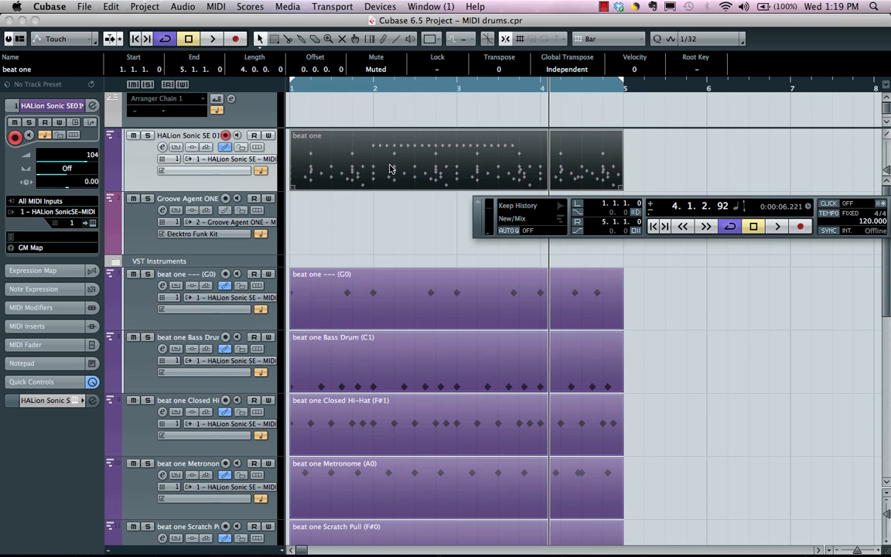
Reopen the beat one part in the Drum Editor.
double_click(390, 163)
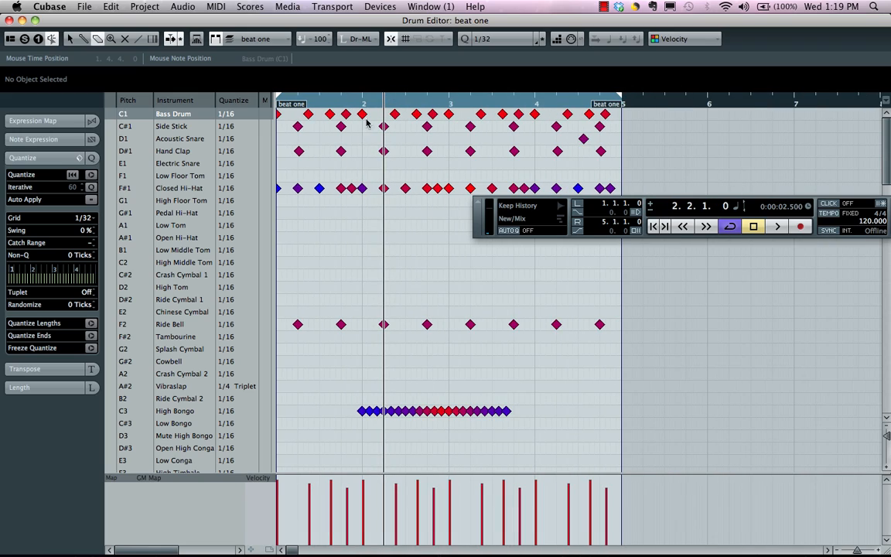
mouse_move(379, 219)
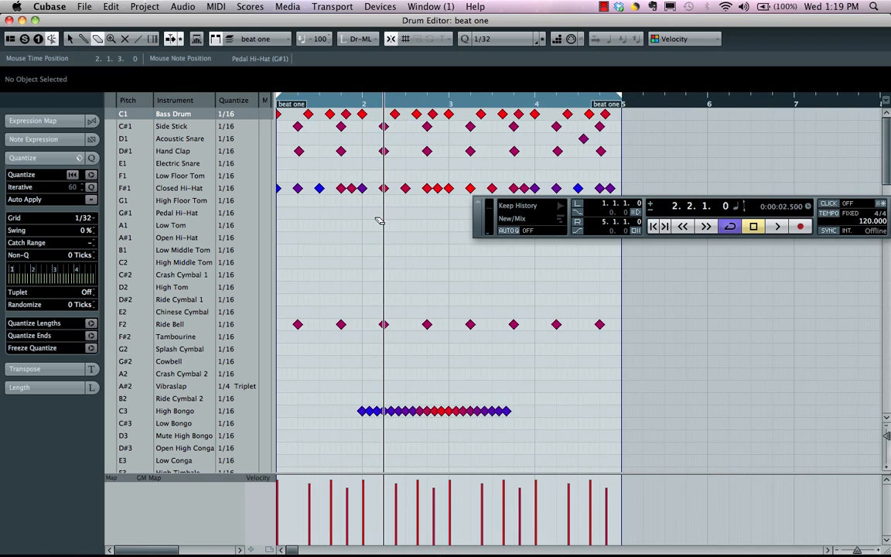